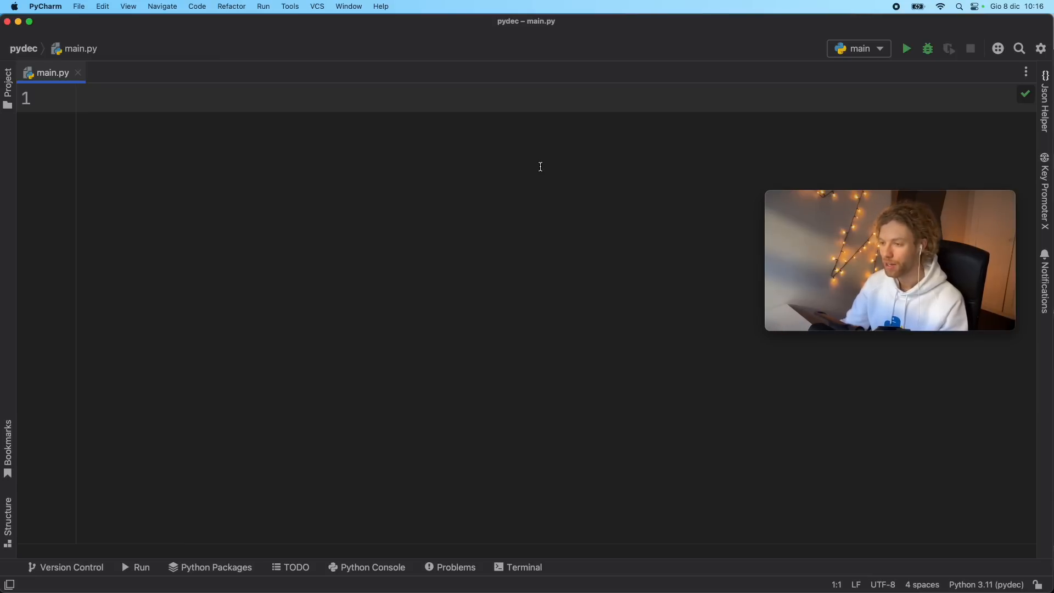
- Write section '# 1' with def func() -> int returning 'str'
type("# 1")
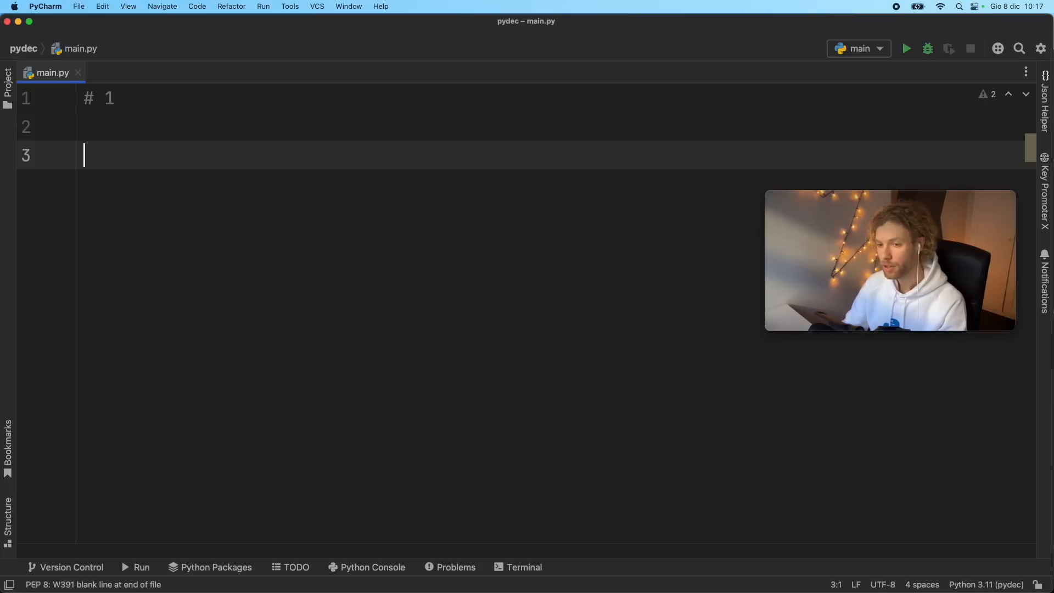
type("def func(")
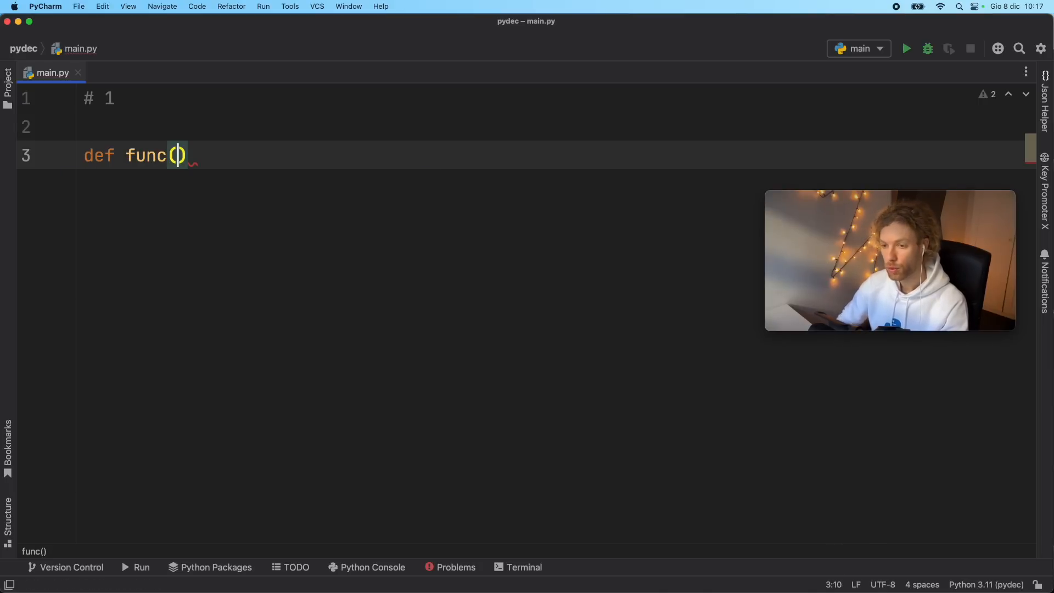
type("-> int")
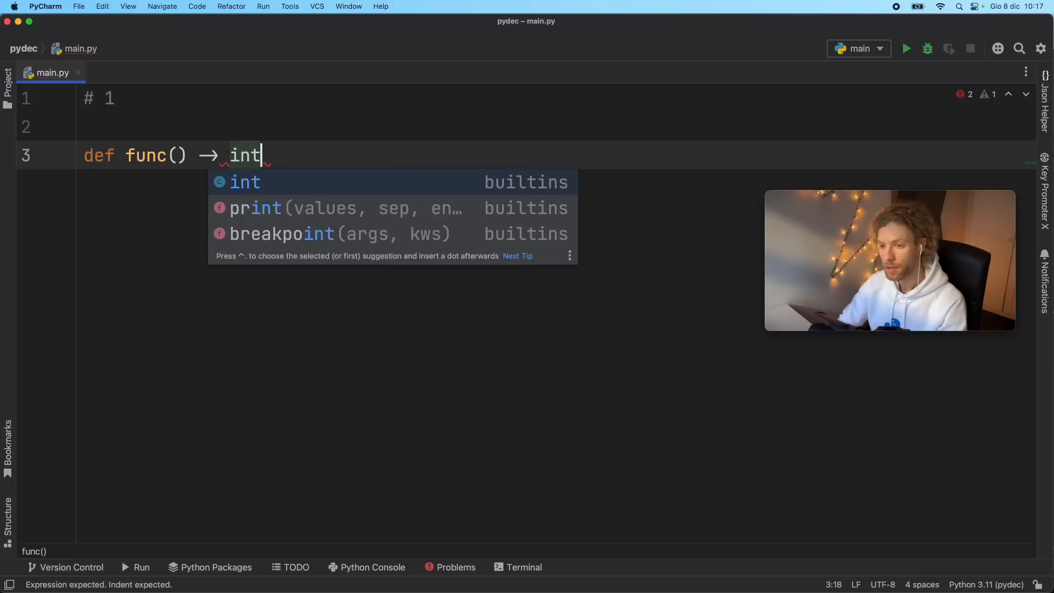
type(":")
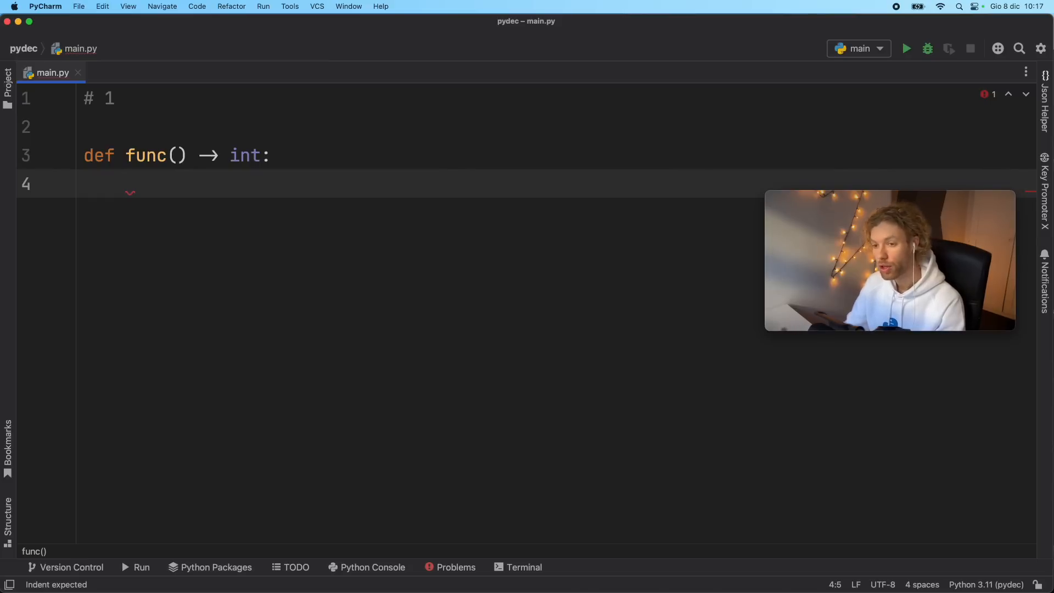
type("return")
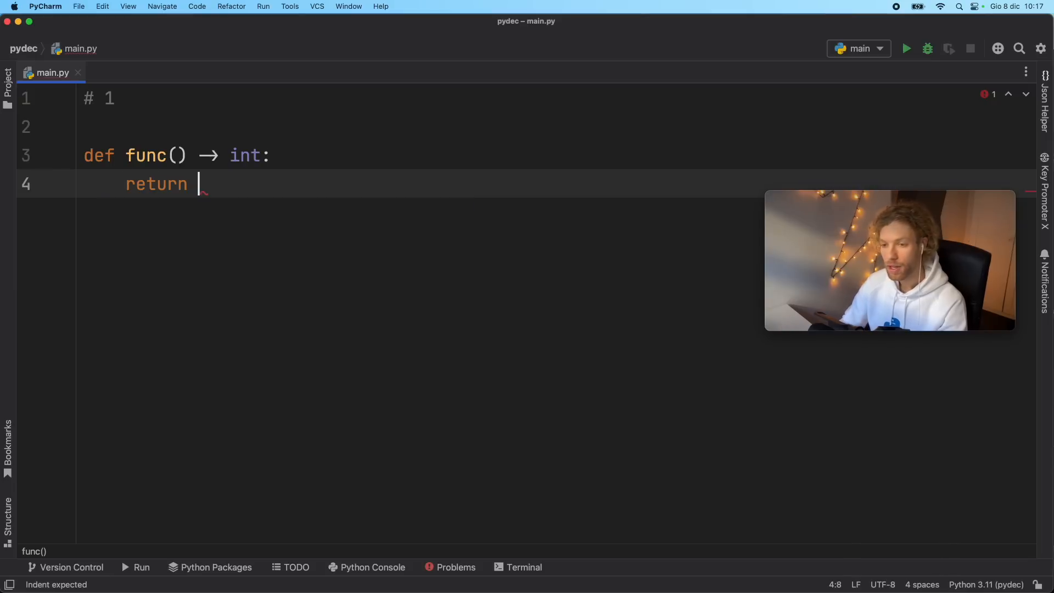
type("'str'")
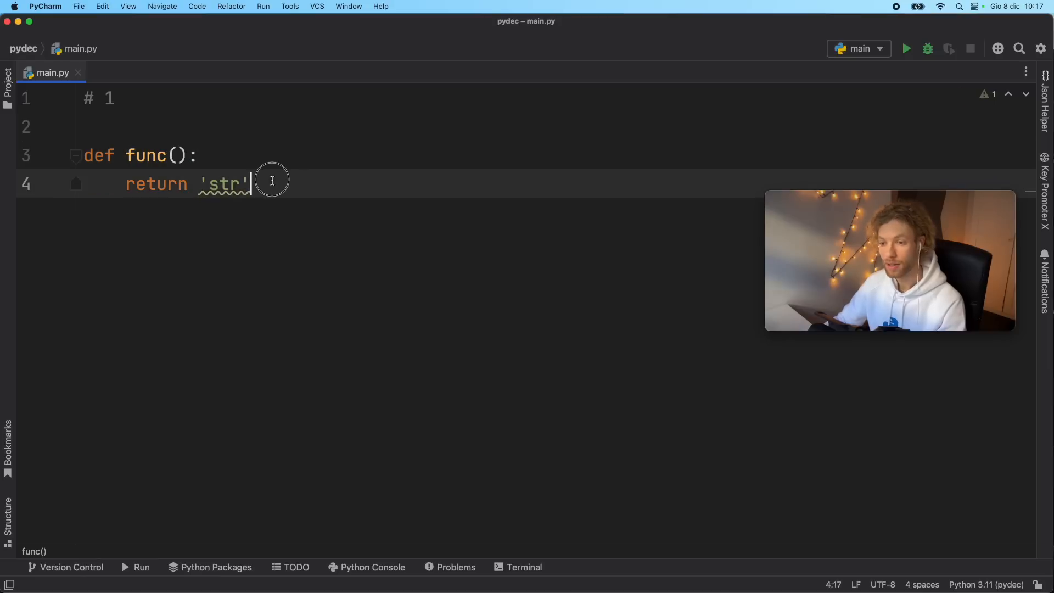
- Edit the return line of func so it returns 10
double_click(223, 183)
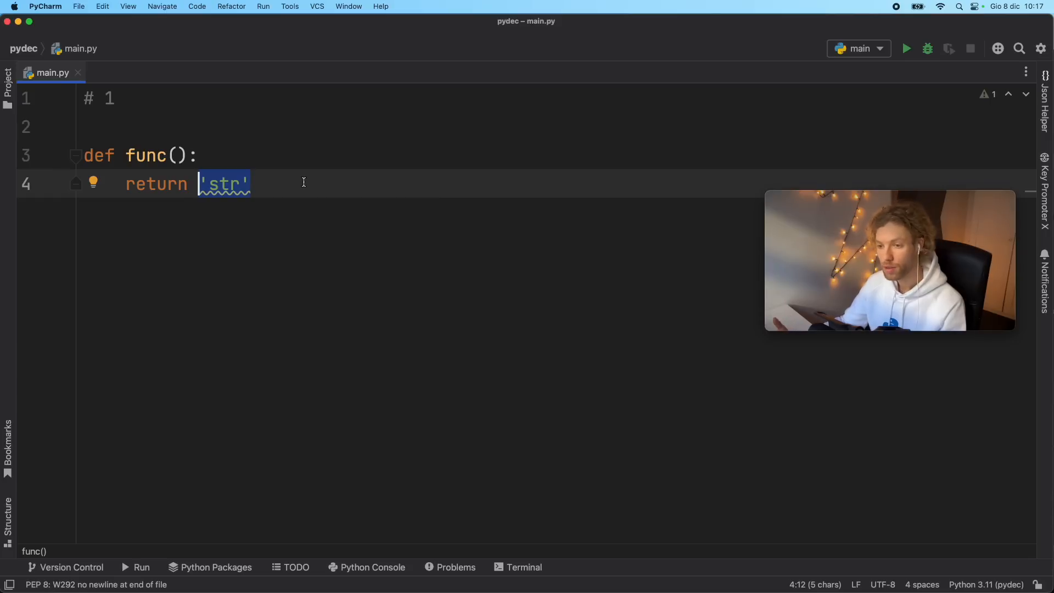
type("-> int")
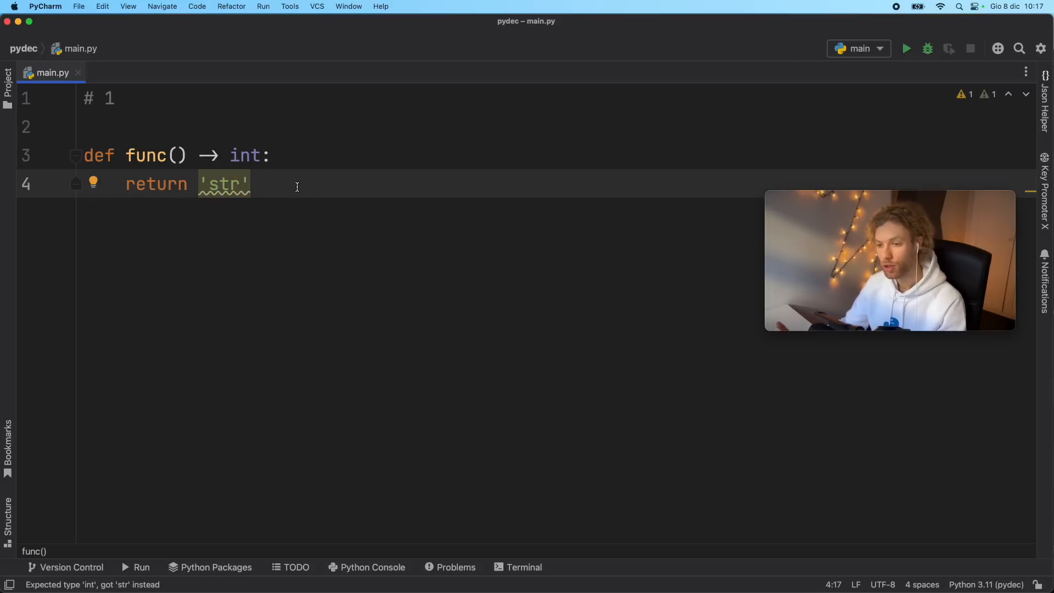
left_click(294, 186)
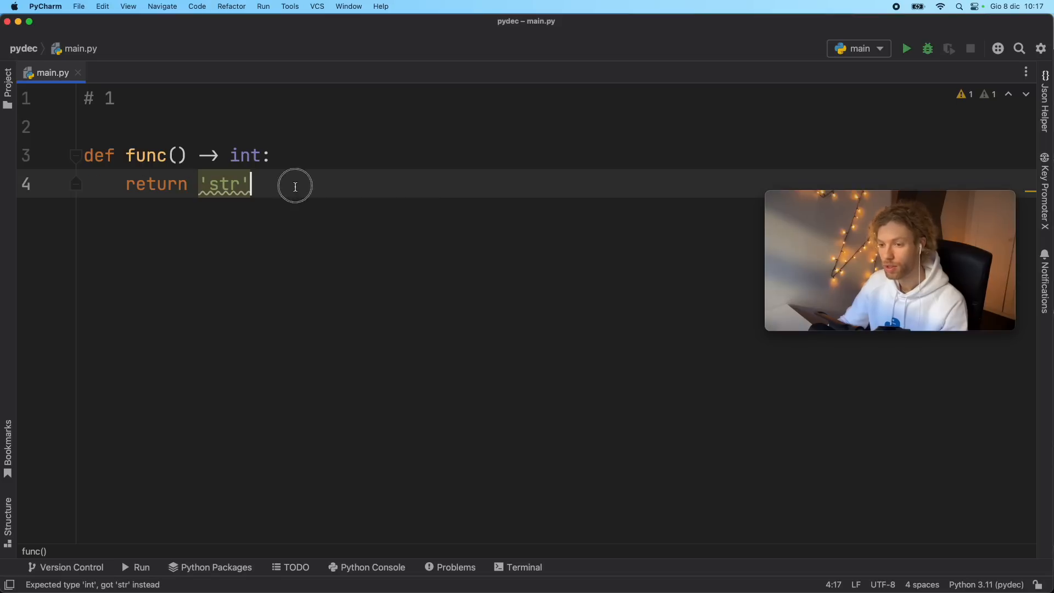
type("10")
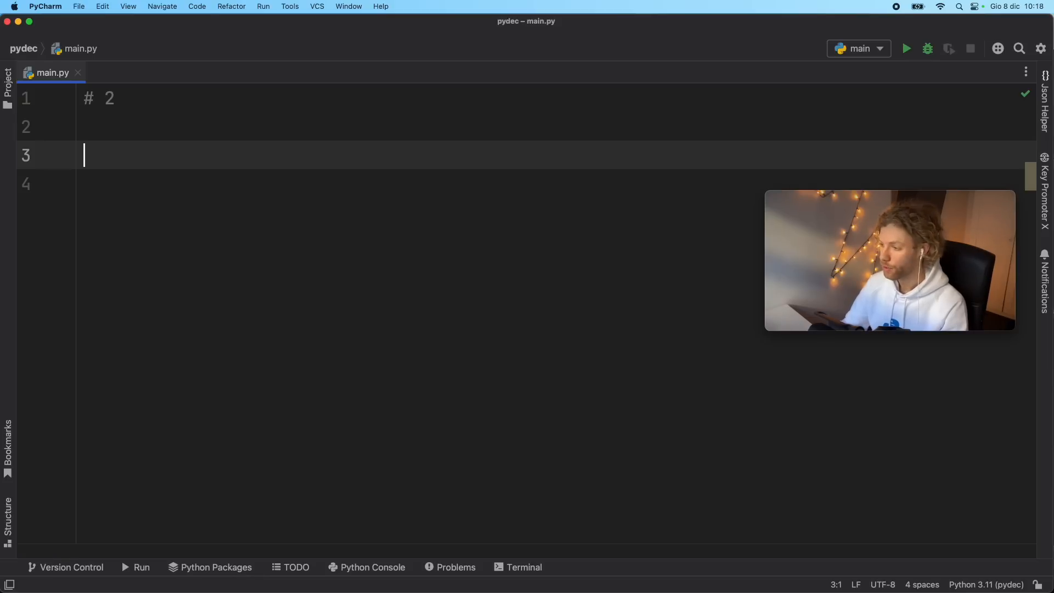
- Write func(numbers: list[int]) -> list[int] that reverses numbers and returns them
type("def fu")
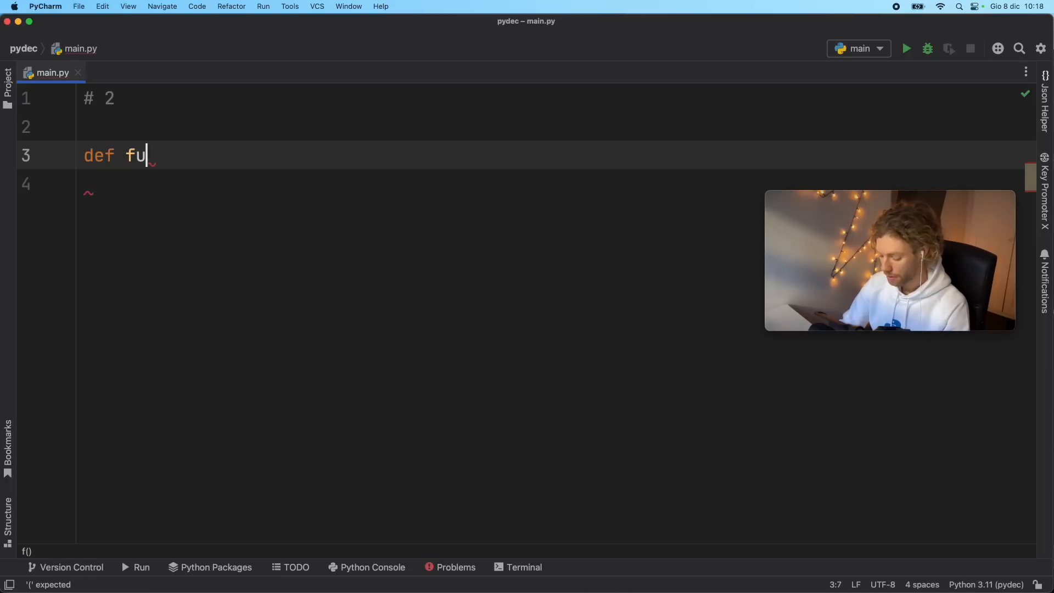
type("nc(numbers) ->")
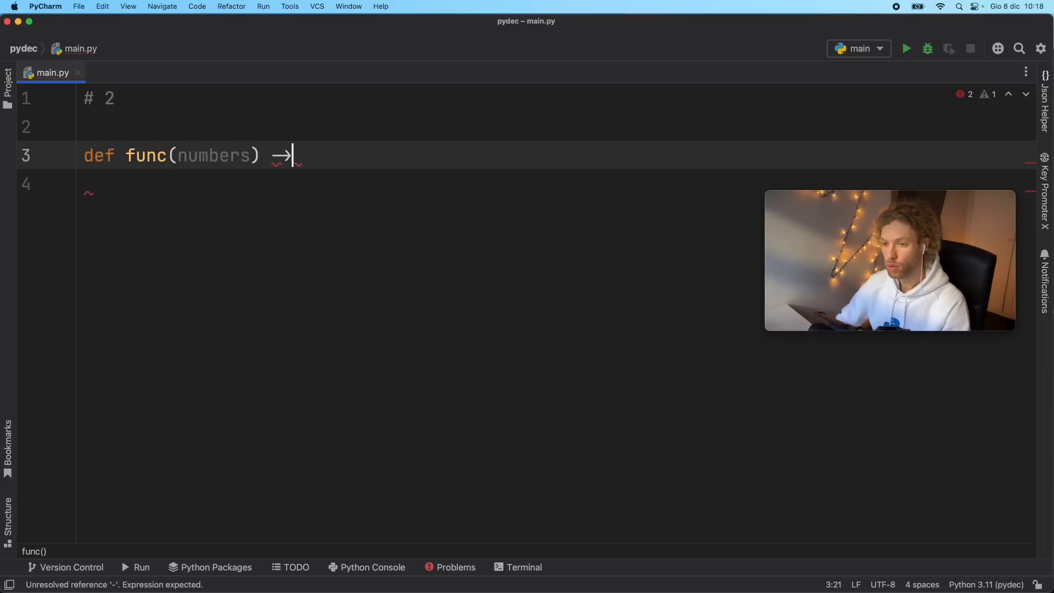
type("list[int]:")
left_click(556, 184)
type("number")
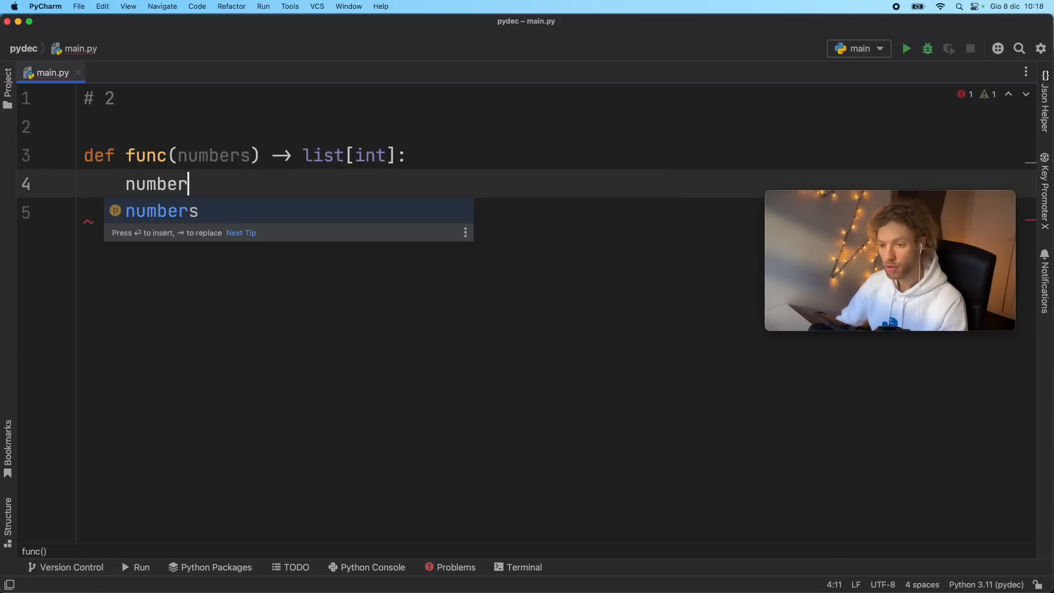
type("s.rever")
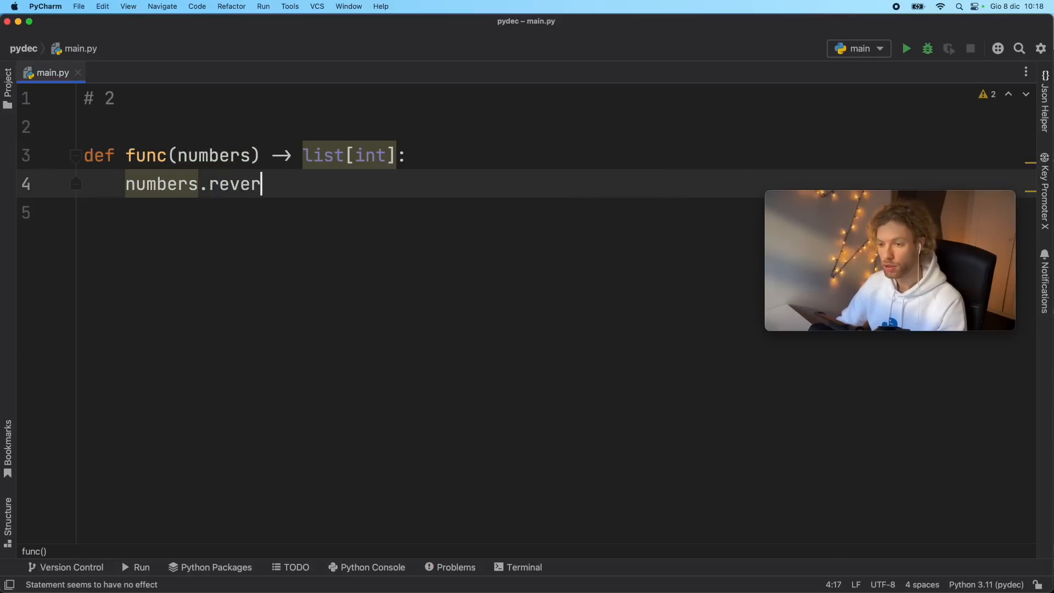
type("se")
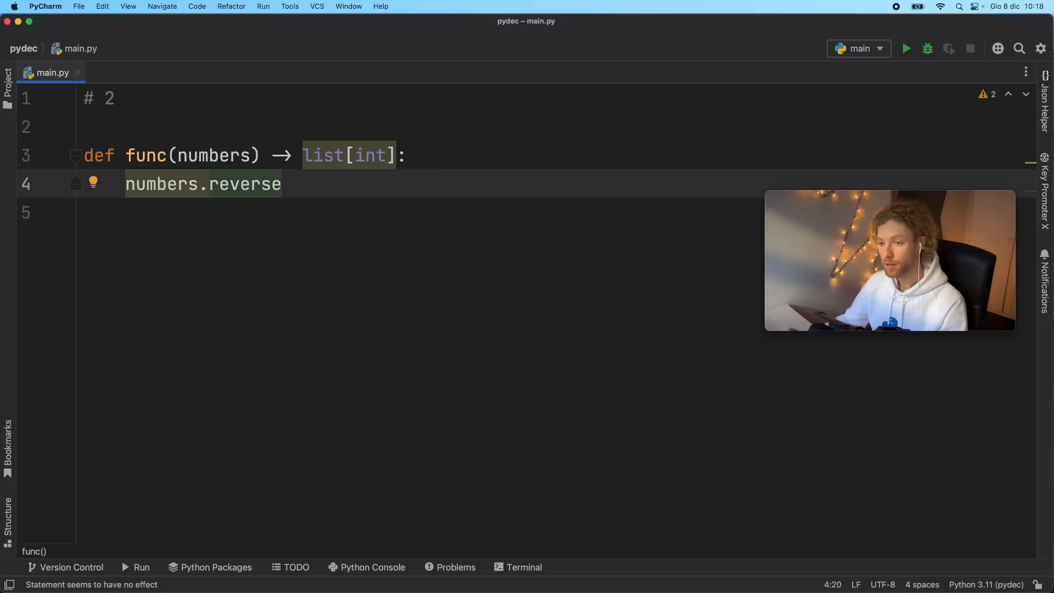
mouse_move(403, 236)
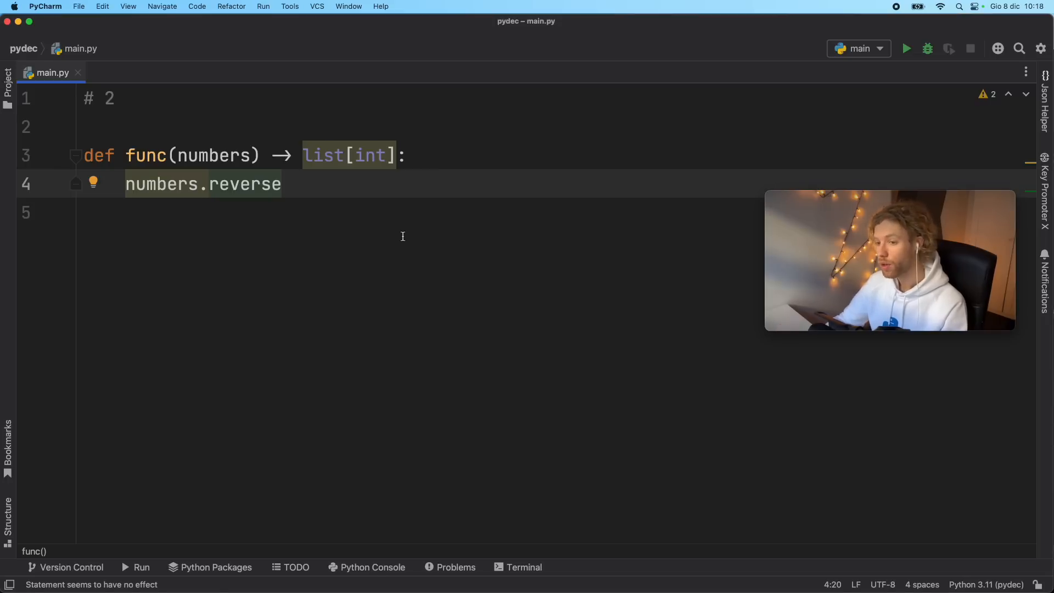
type("()")
left_click(420, 213)
type("r")
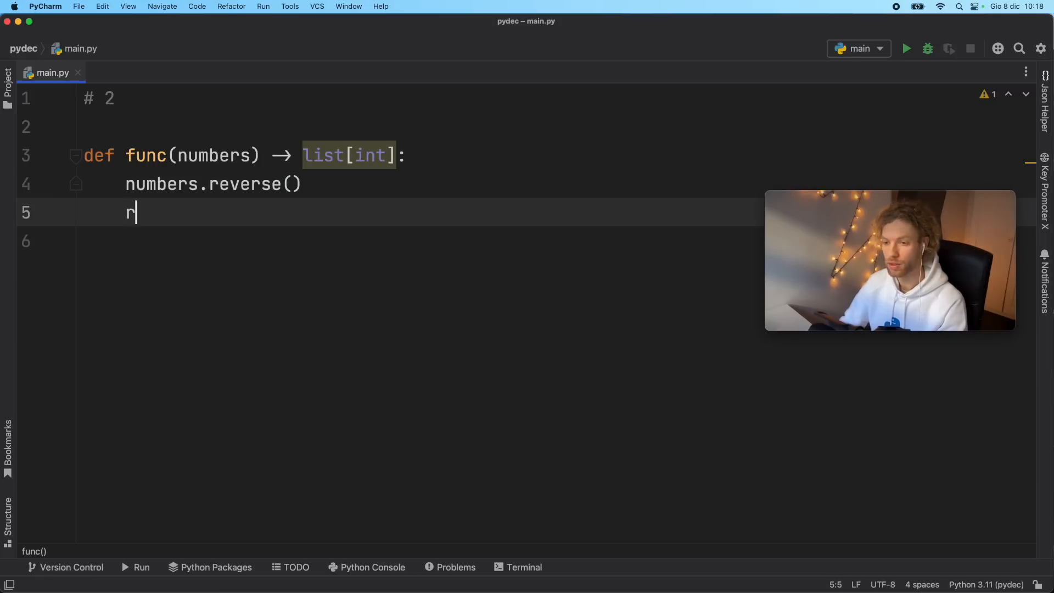
type("et")
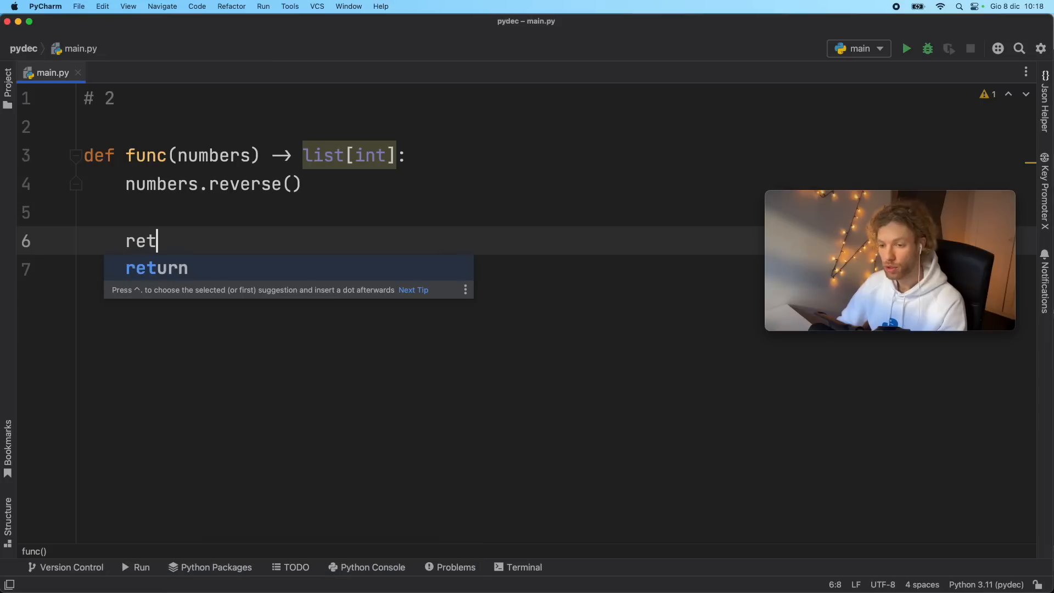
type("urn numbers")
left_click(247, 155)
type(": ")
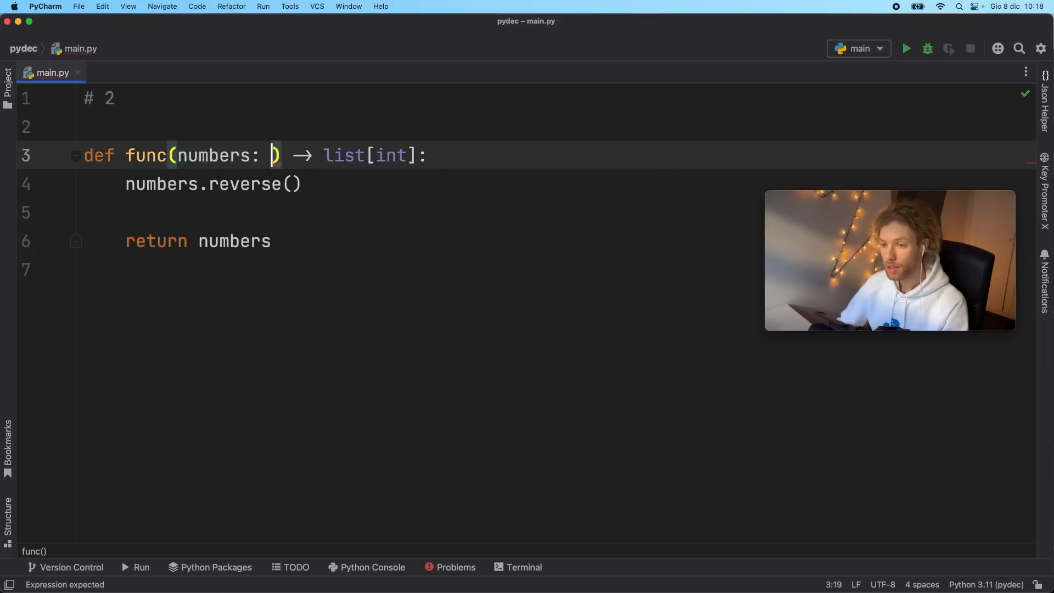
type("list[]")
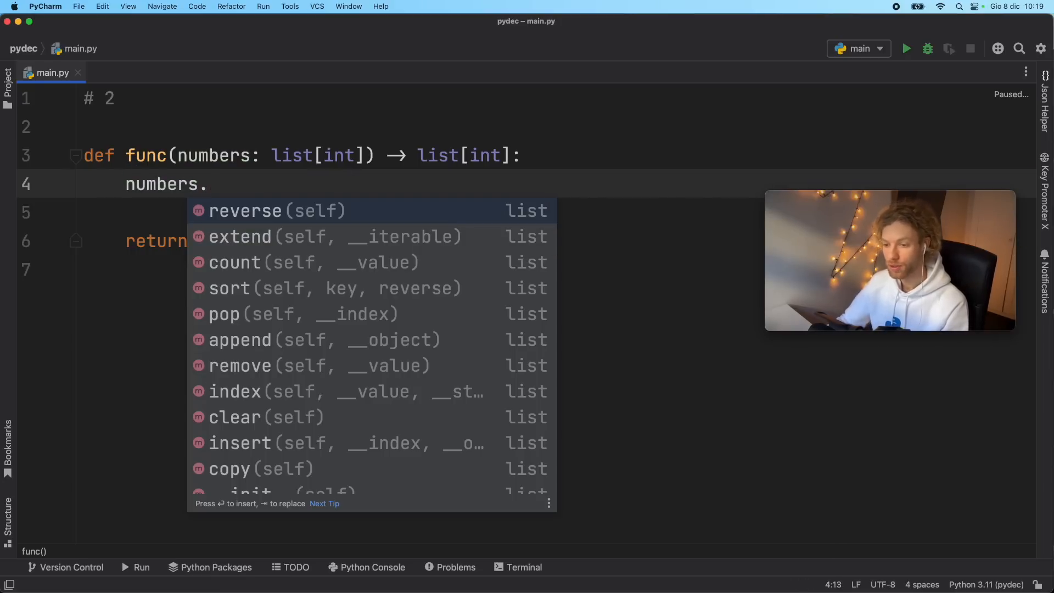
mouse_move(302, 402)
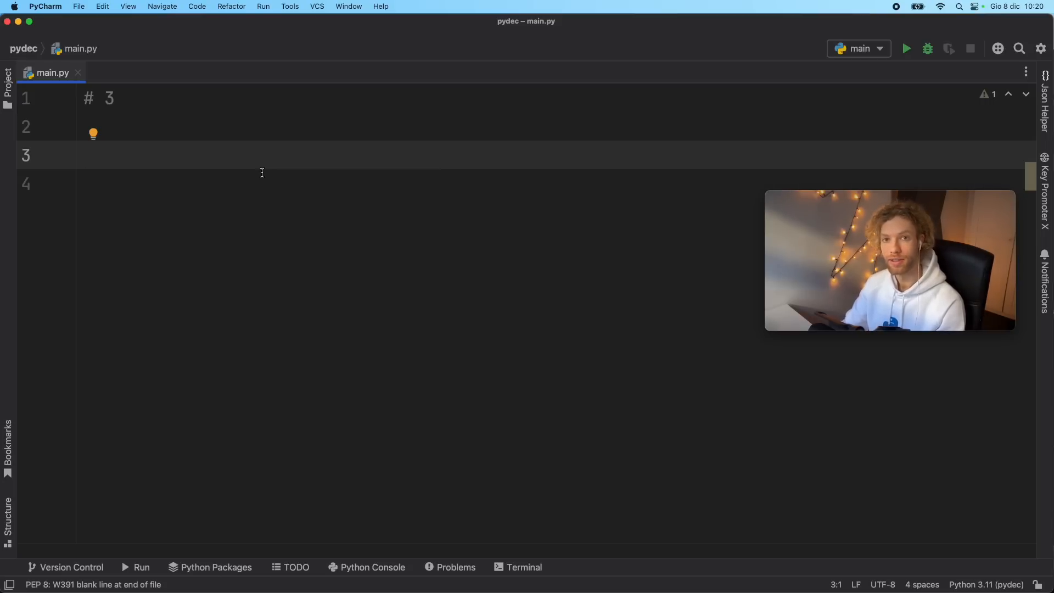
- Define sum_numbers(*numbers: float) -> float returning sum(numbers)
type("def")
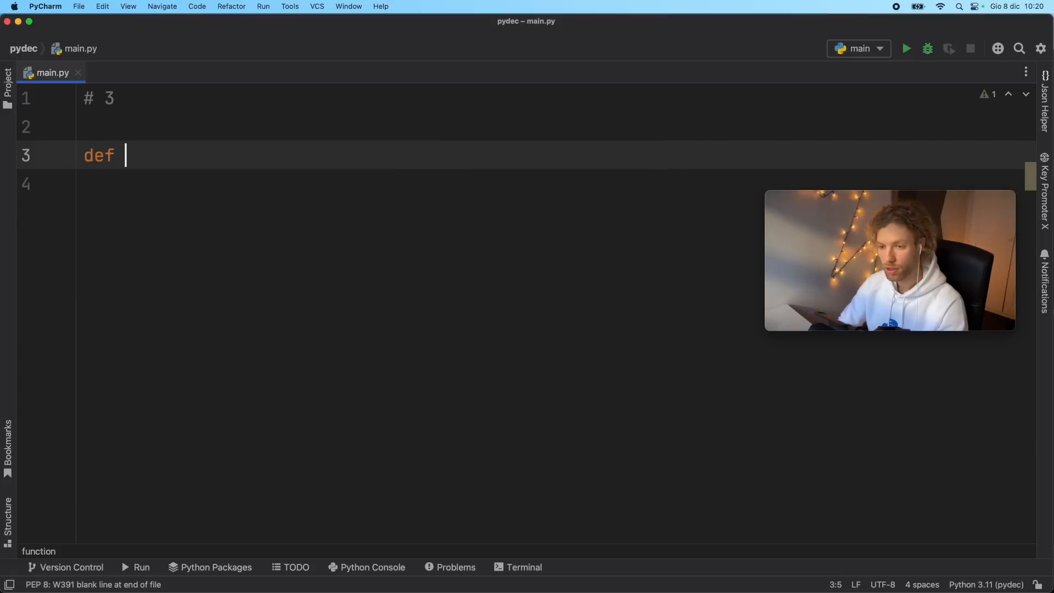
type("sum_numbe")
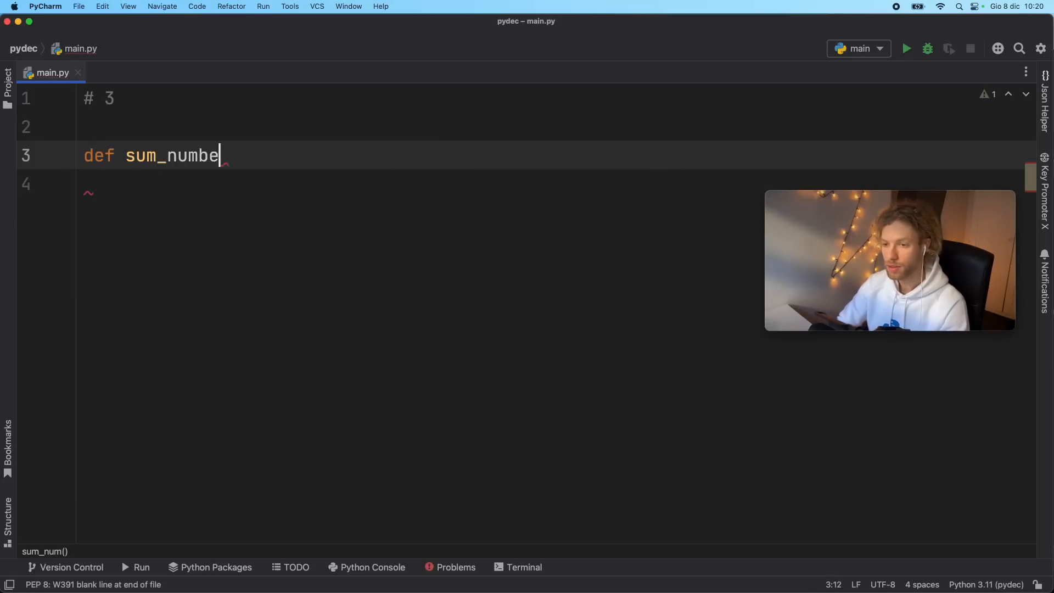
type("rs(*")
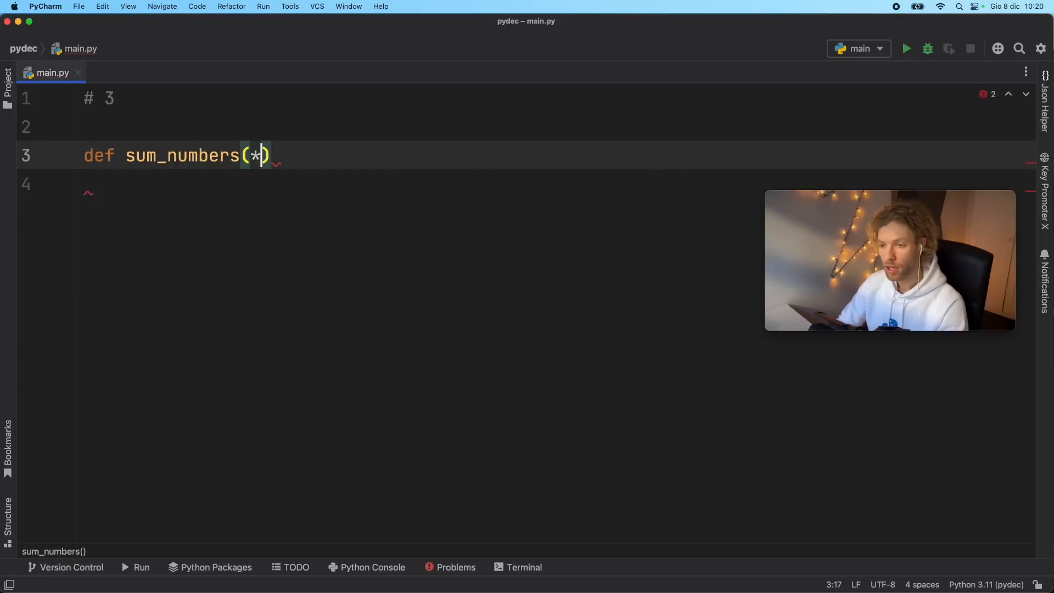
type("args")
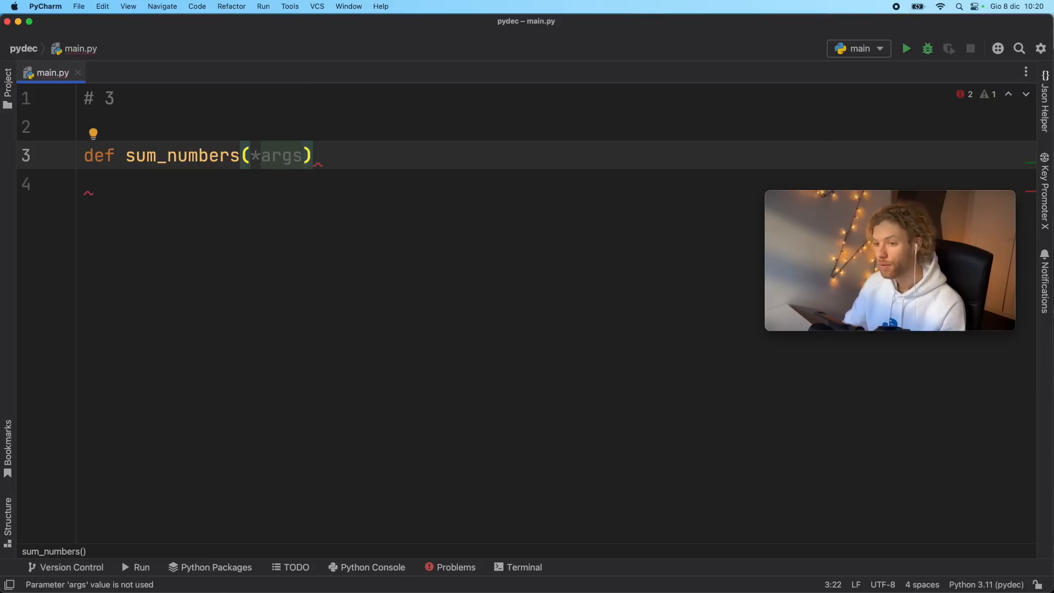
key("backspace")
type("ny")
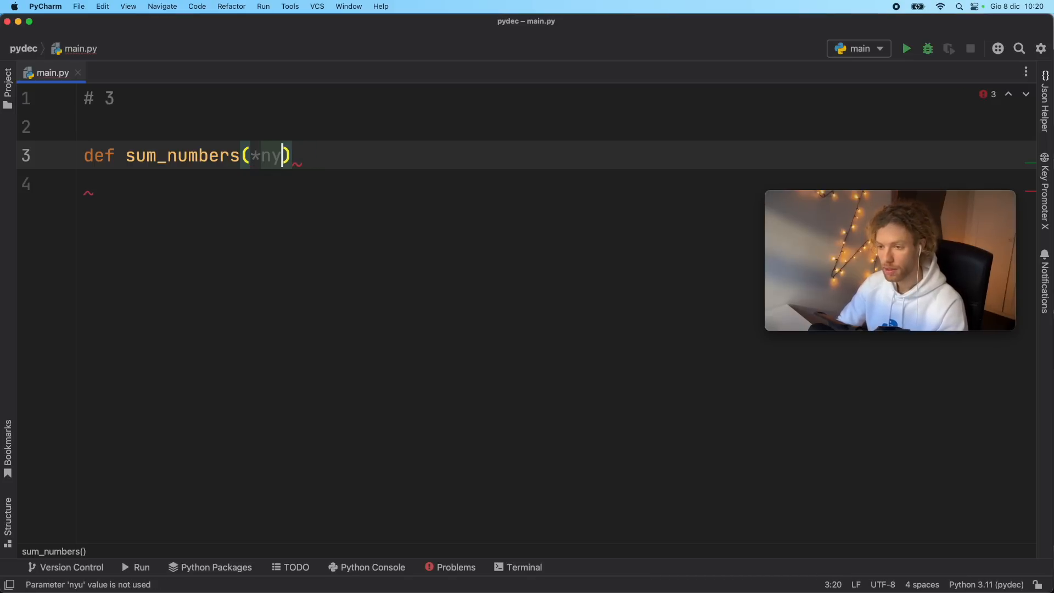
type("umbers: float")
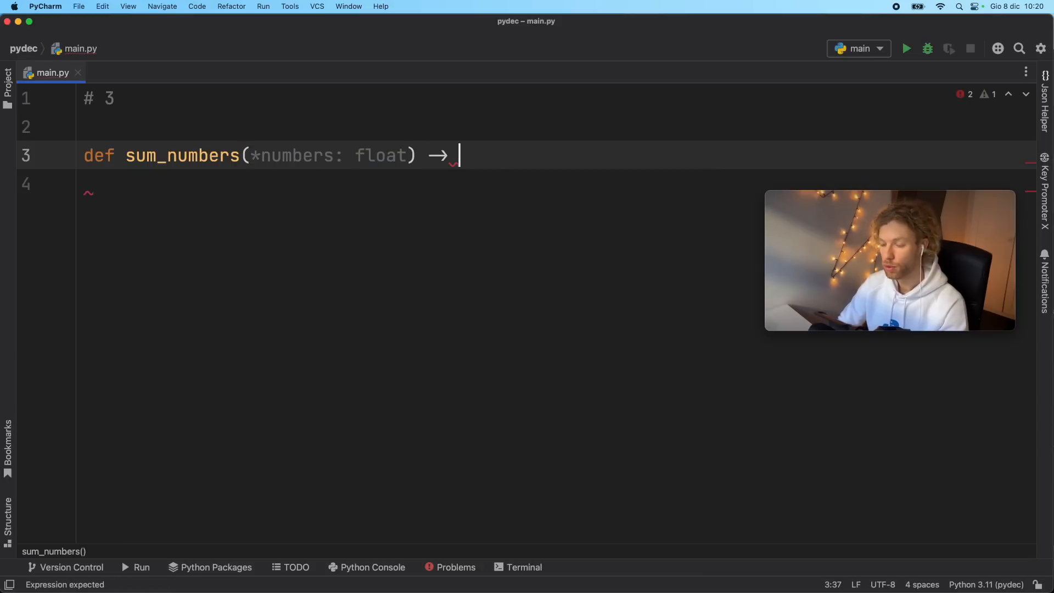
type("float:")
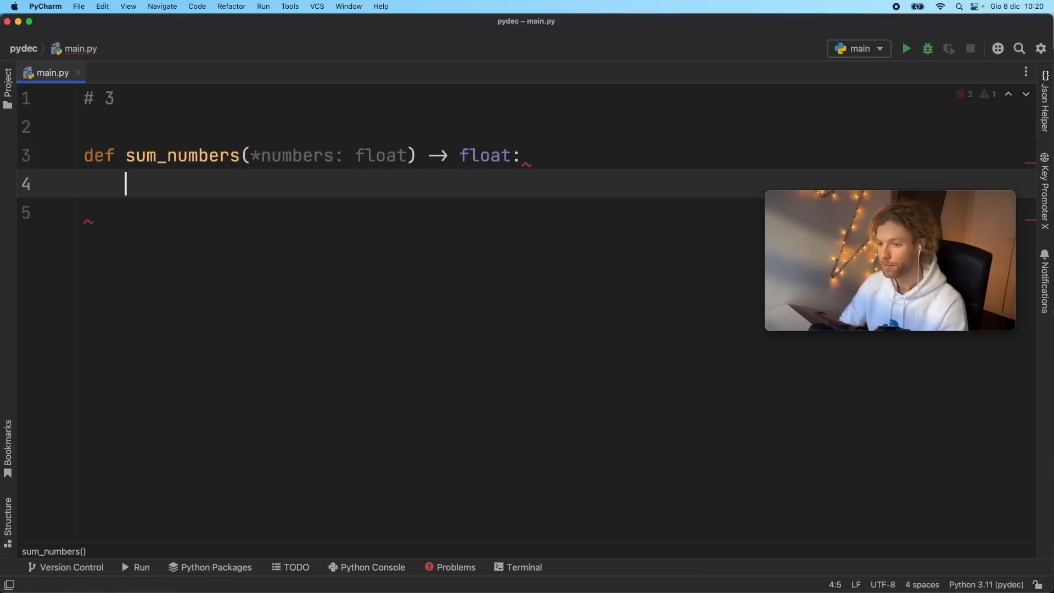
type("return sum(numbers")
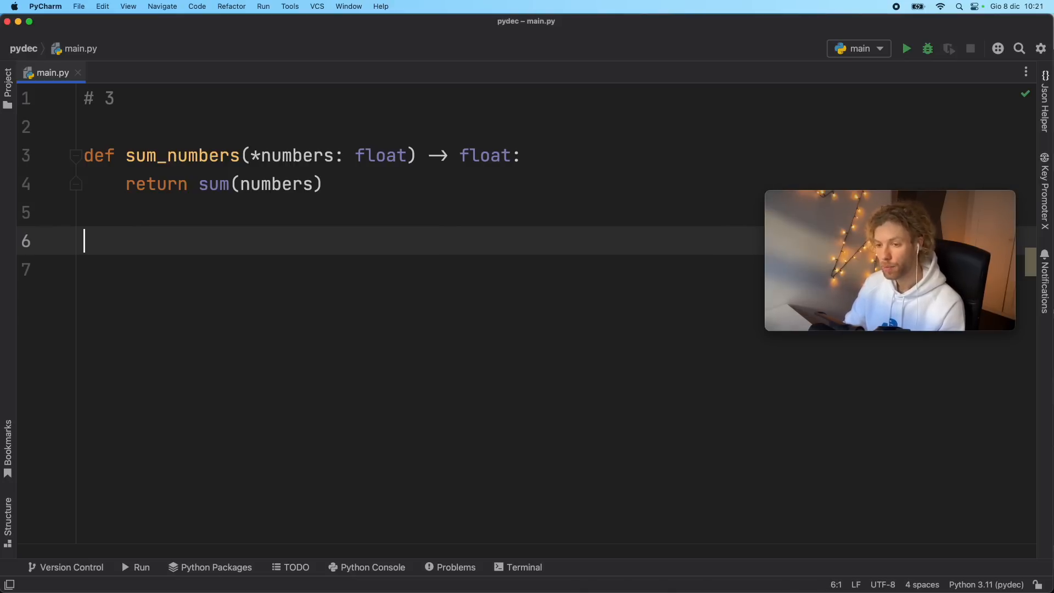
type("sum")
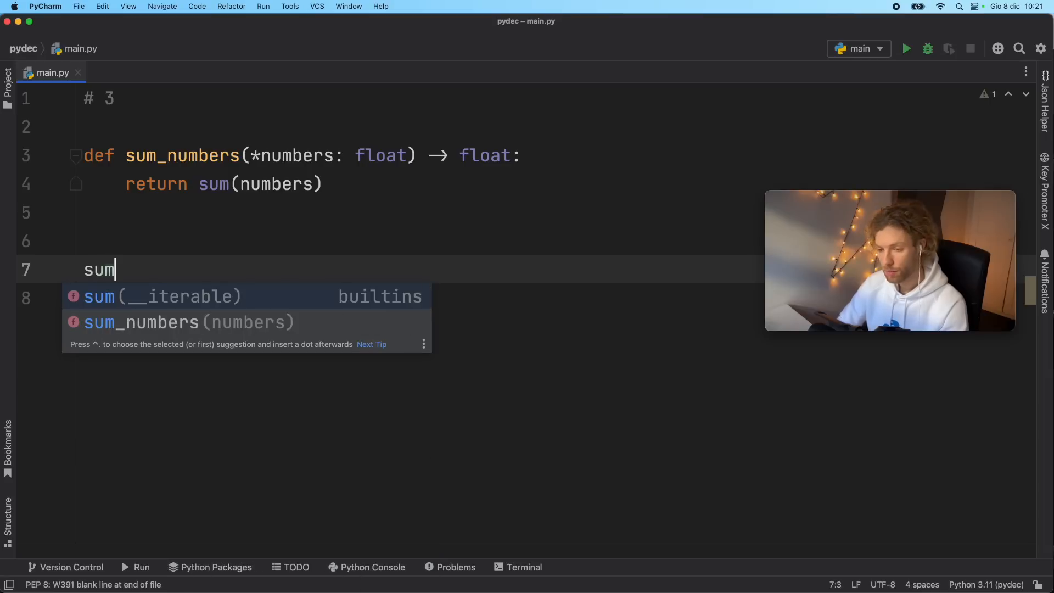
type("_numbers(1, 2, 3, 4, 5))")
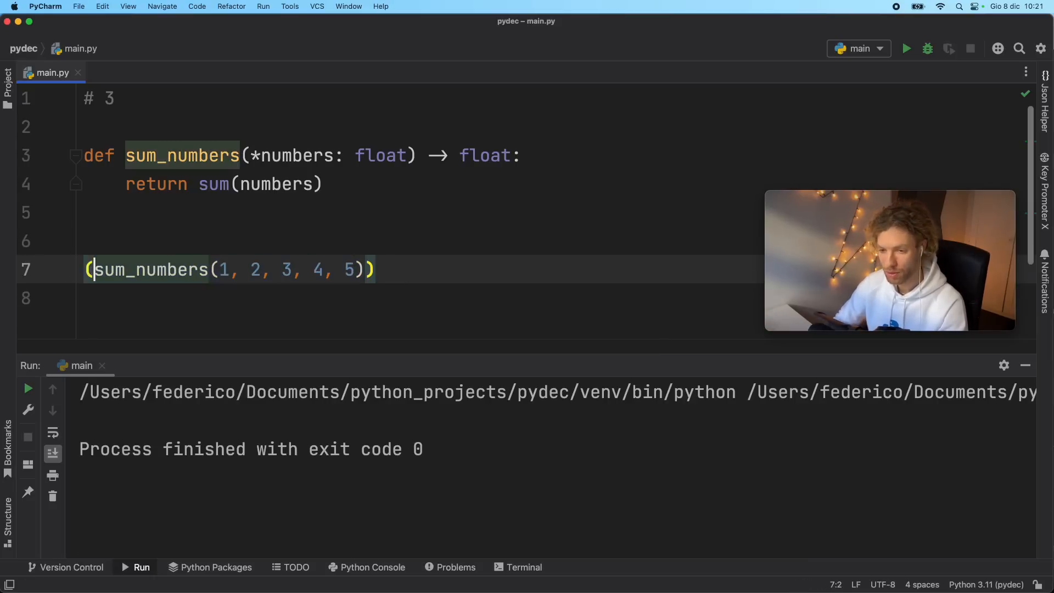
- Wrap the sum_numbers call in print, add 10 and 20, and print numbers inside
type("print")
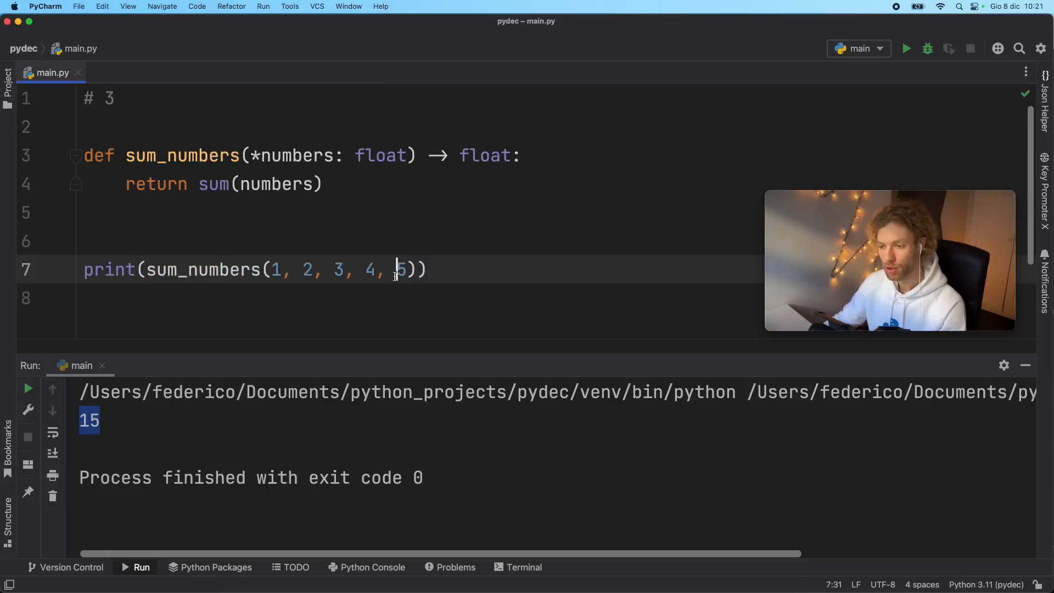
type(", 10")
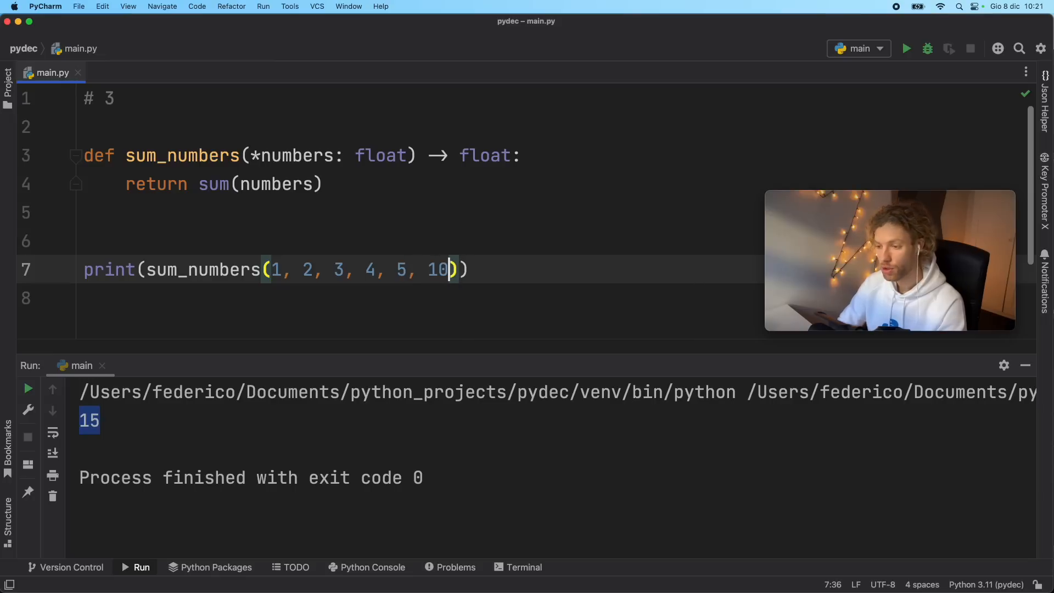
type(", 20")
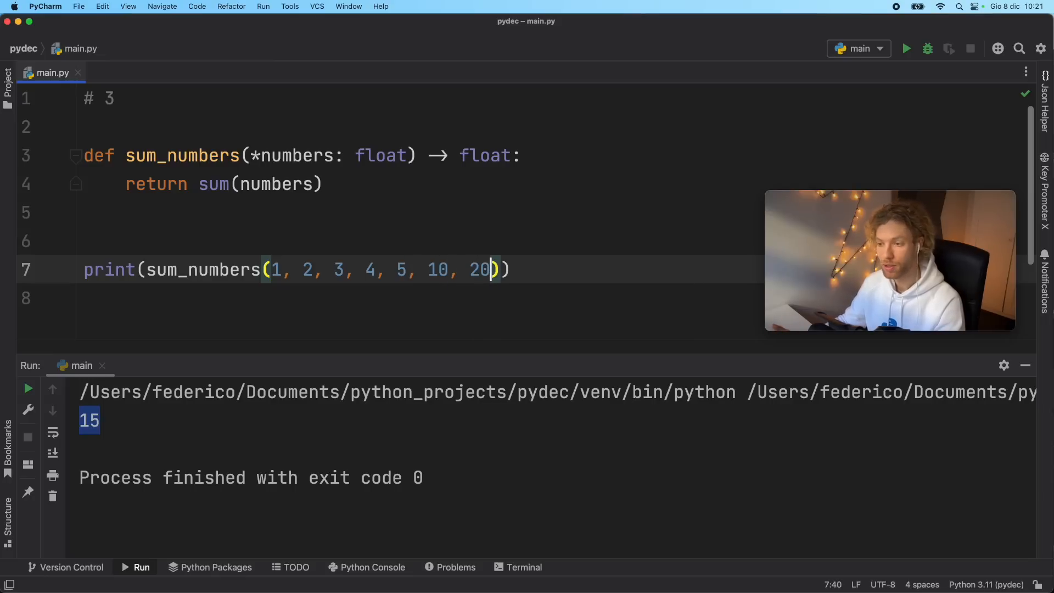
mouse_move(77, 201)
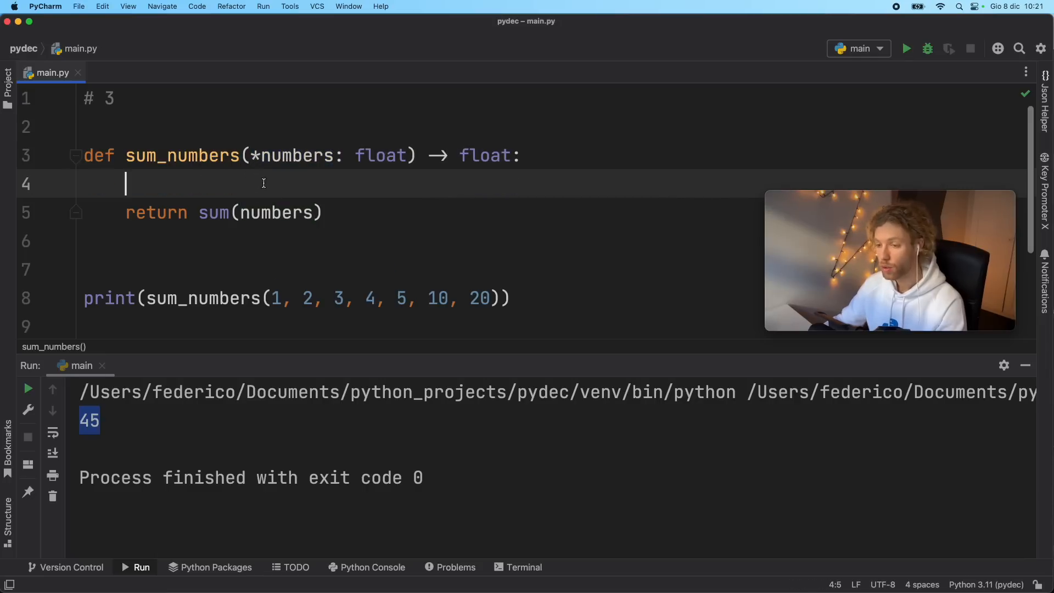
left_click_drag(250, 155, 405, 156)
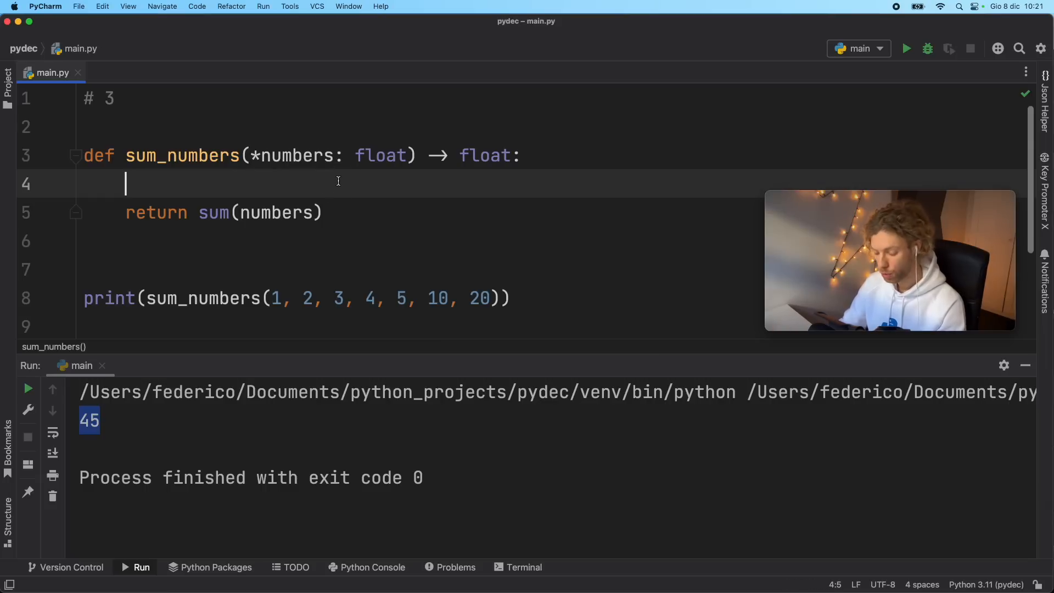
type("print(numbers)")
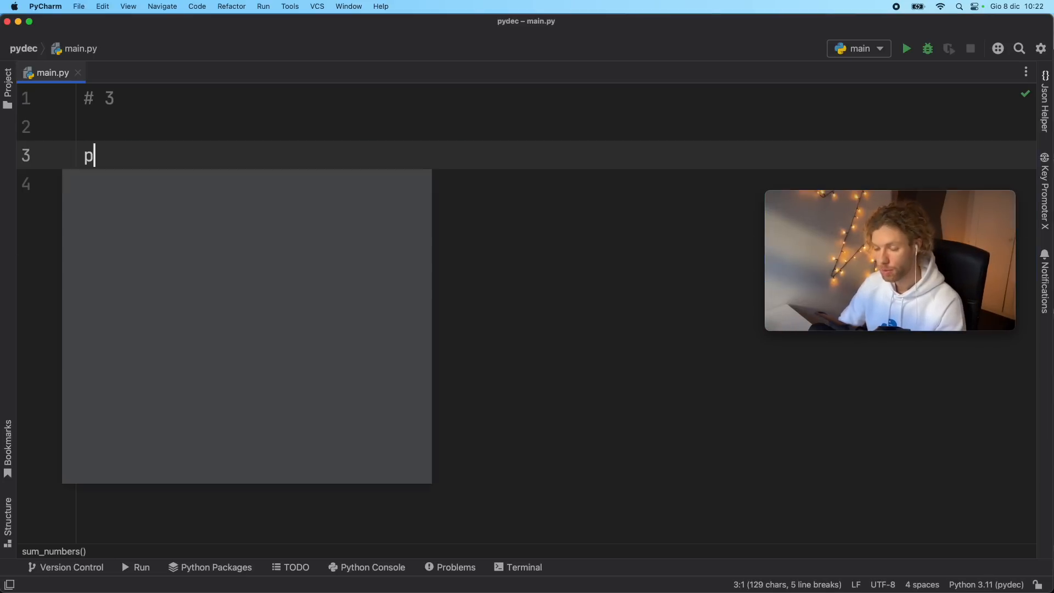
- Type print(10, 10, 15, 'hello') under the # 3 comment
type("rint()")
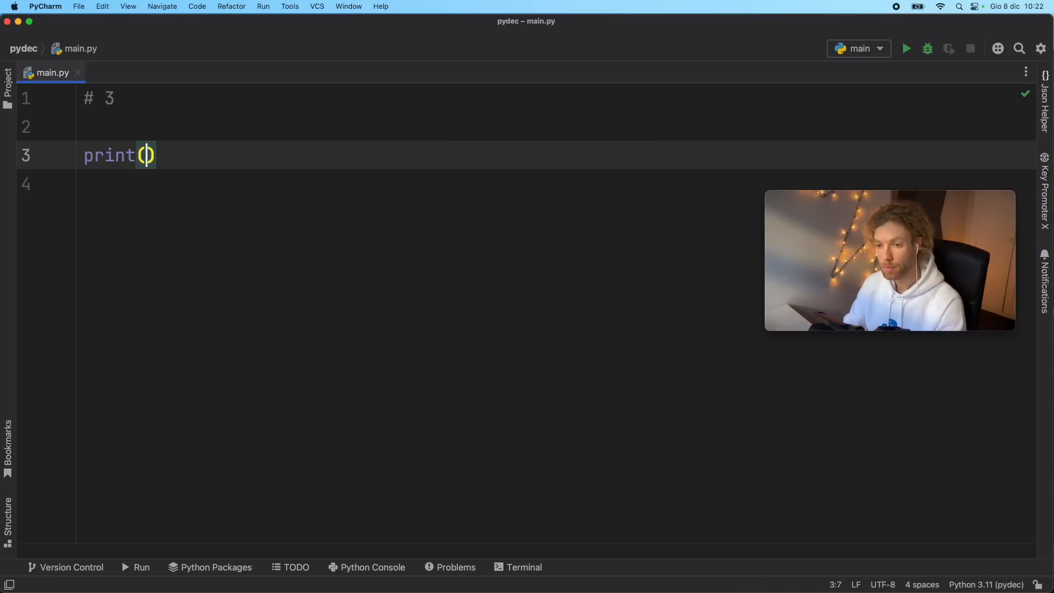
type("10, 1")
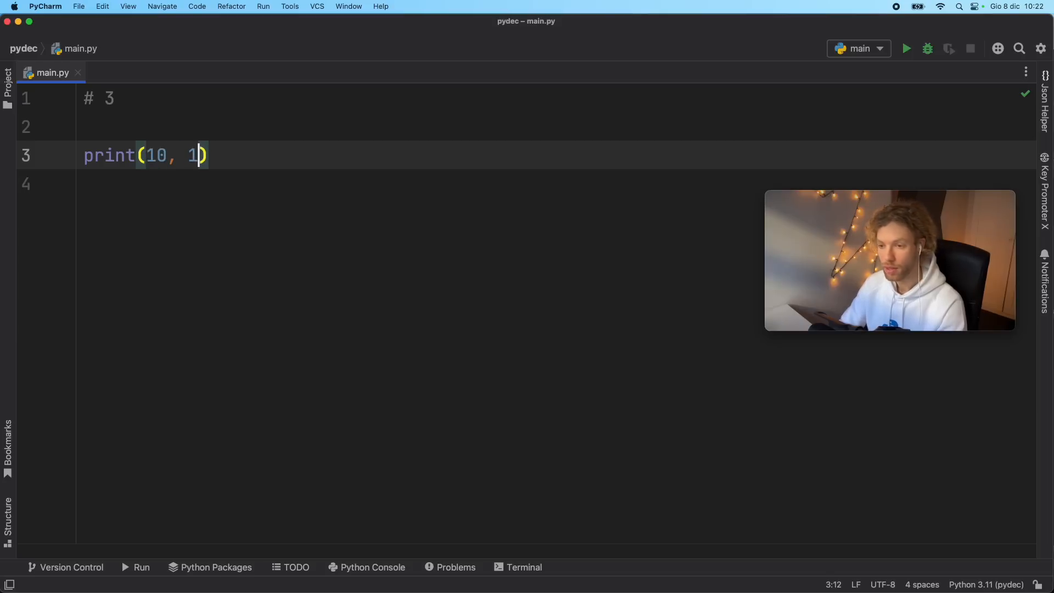
type("0, 15,")
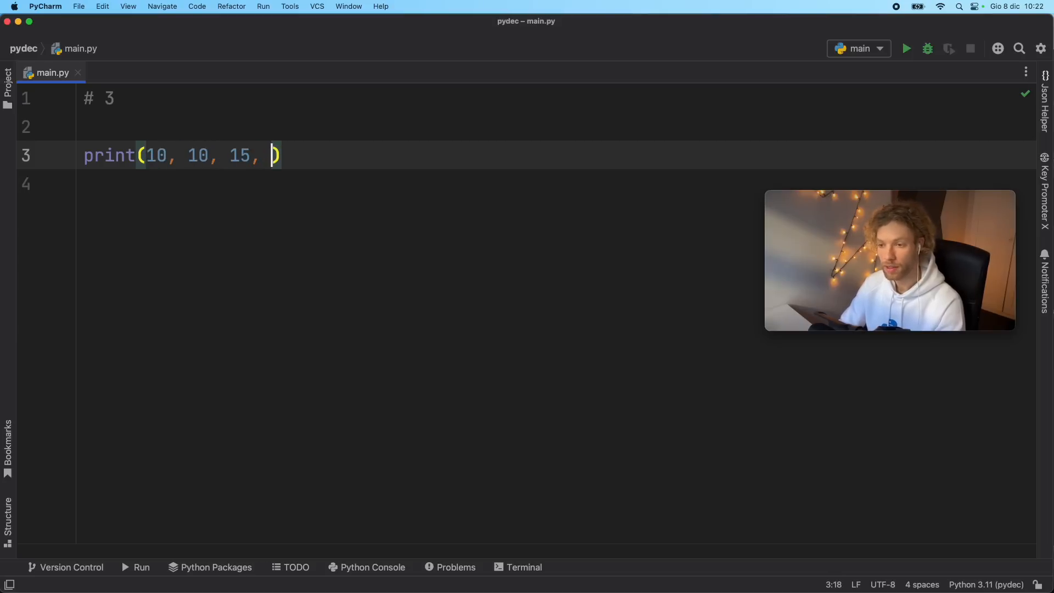
type("'")
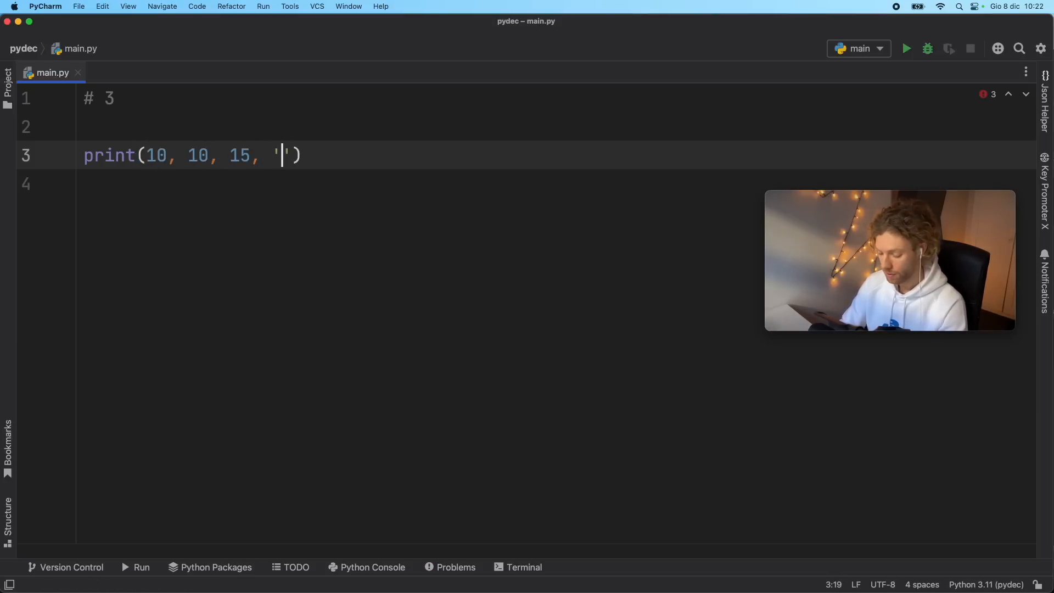
type("hello")
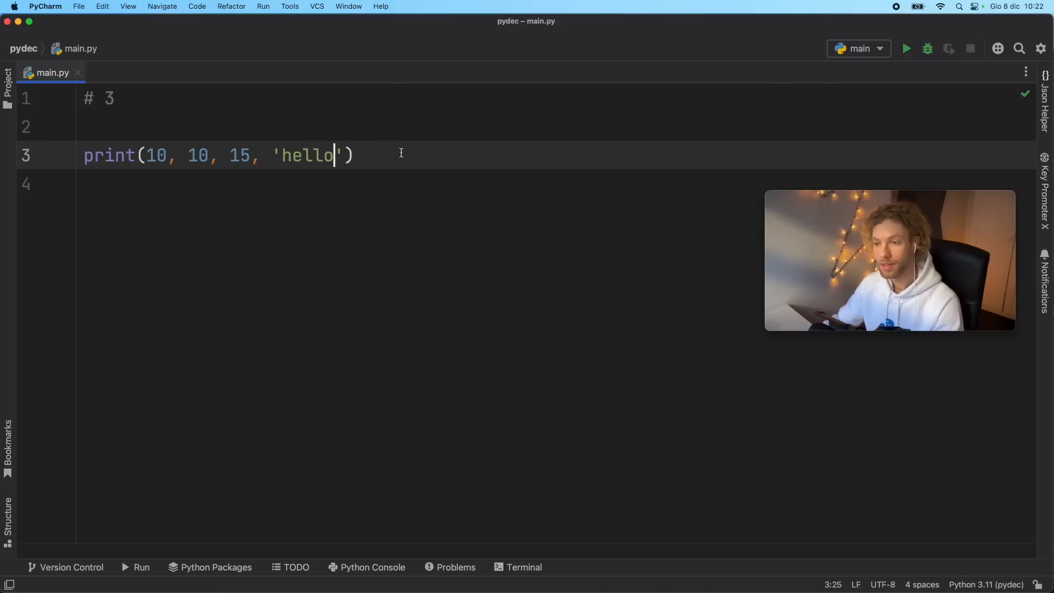
left_click(906, 49)
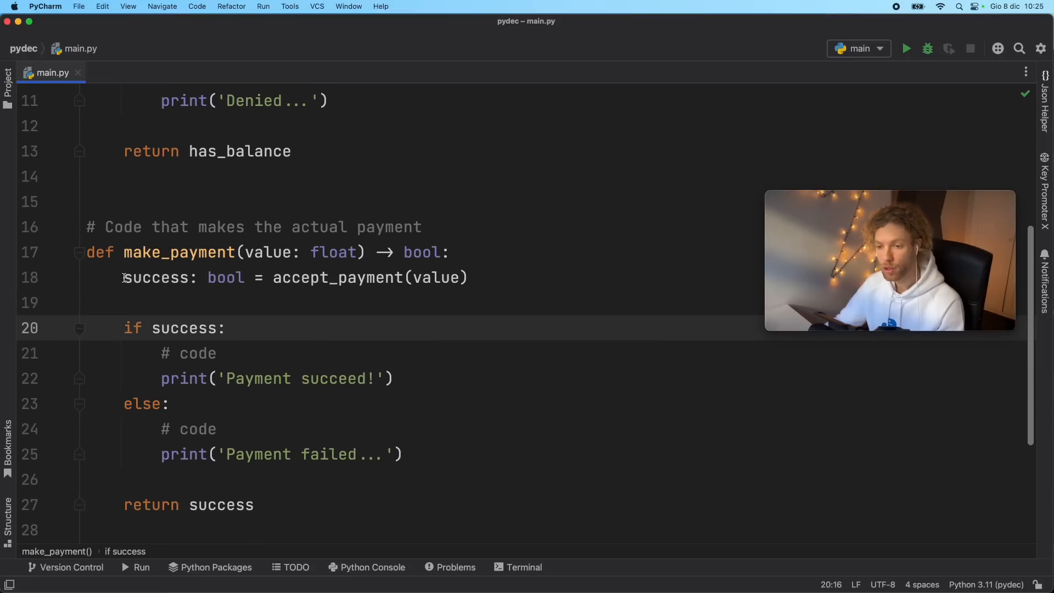
- Highlight the accept_payment(value) call and the 'Payment succeed!' print, then clear highlighting
double_click(159, 278)
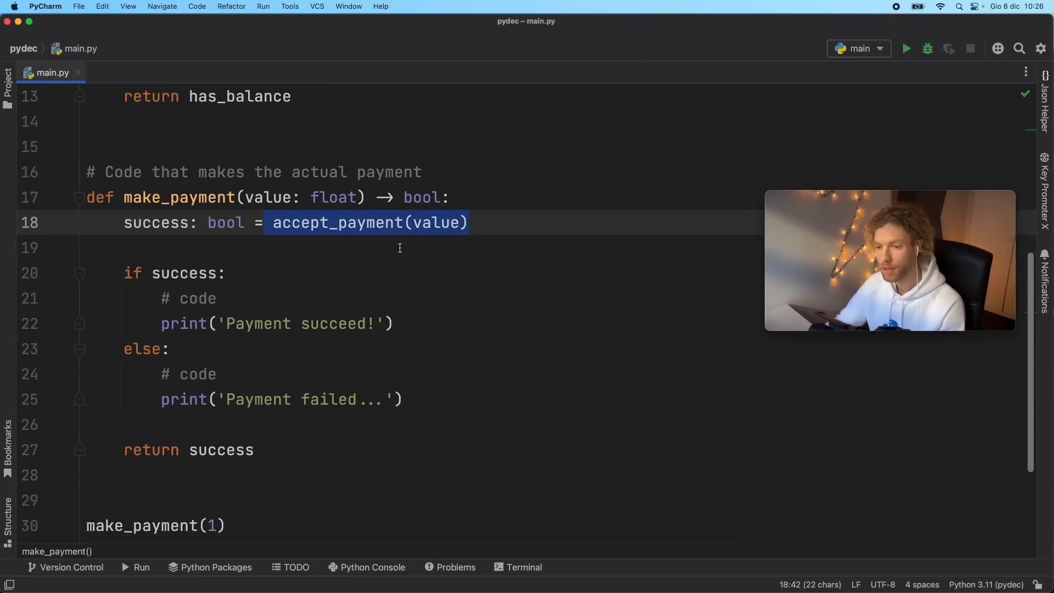
double_click(188, 299)
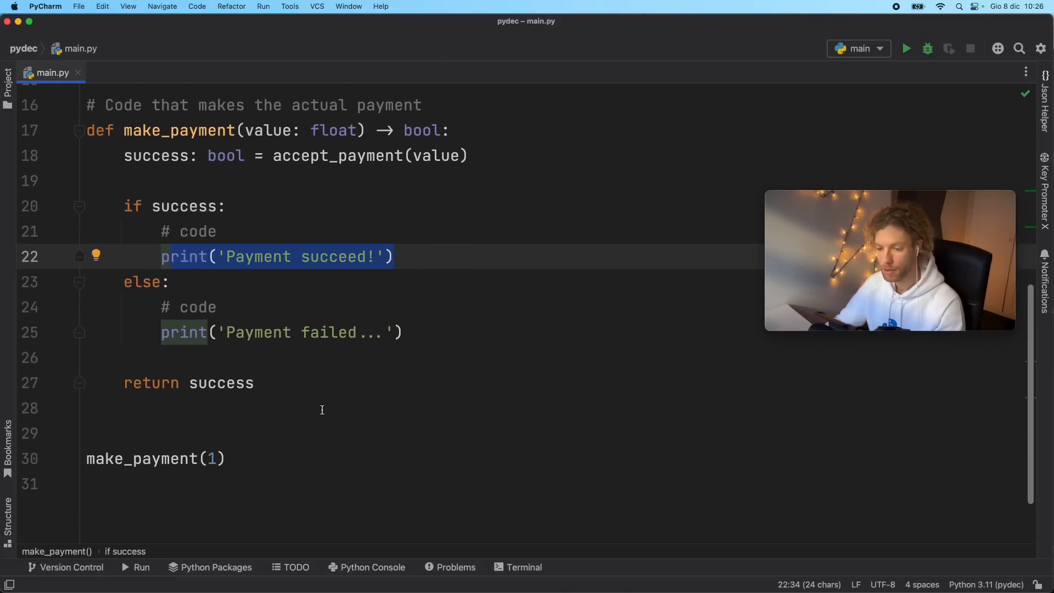
left_click(906, 48)
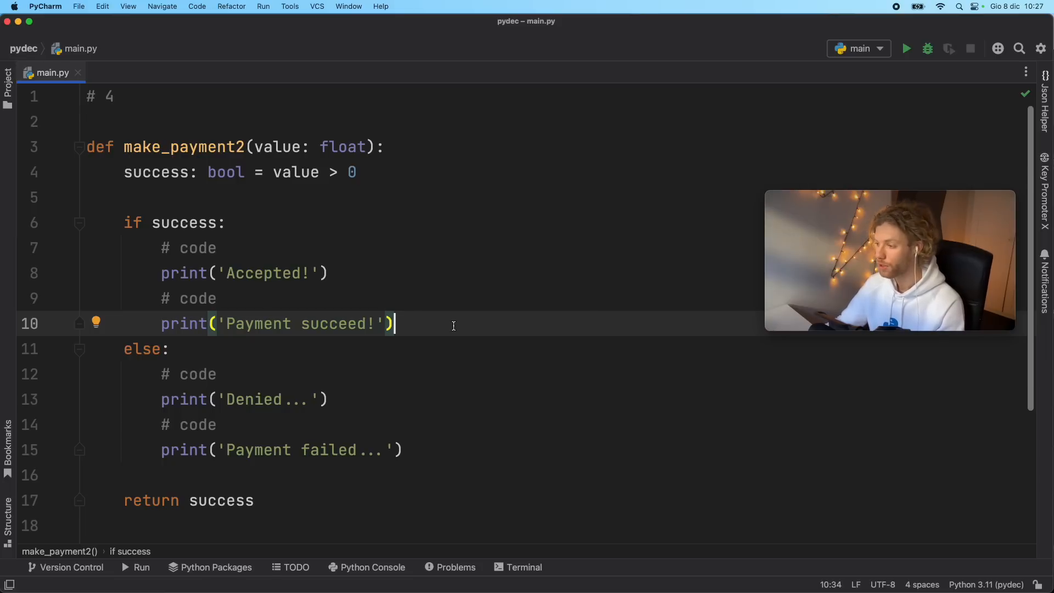
mouse_move(471, 310)
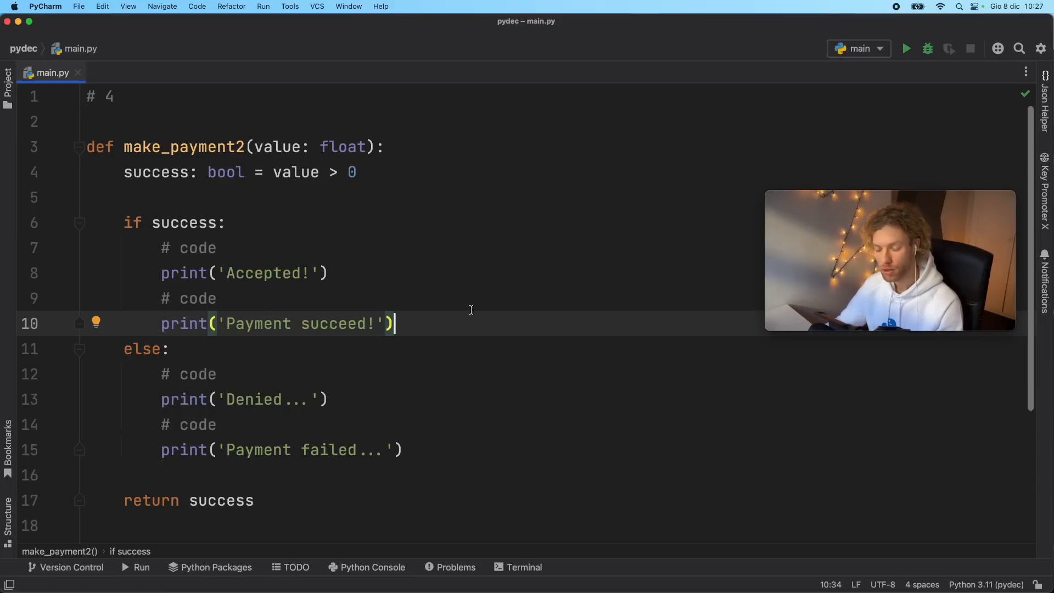
- Select the comment lines in the make_payment2 code
left_click(165, 248)
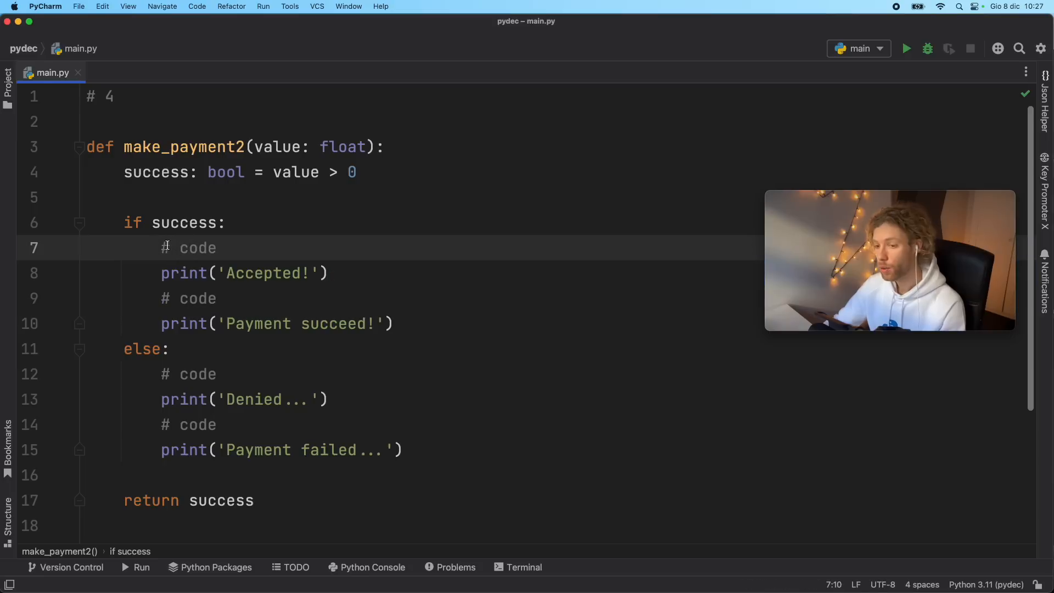
left_click_drag(161, 248, 328, 273)
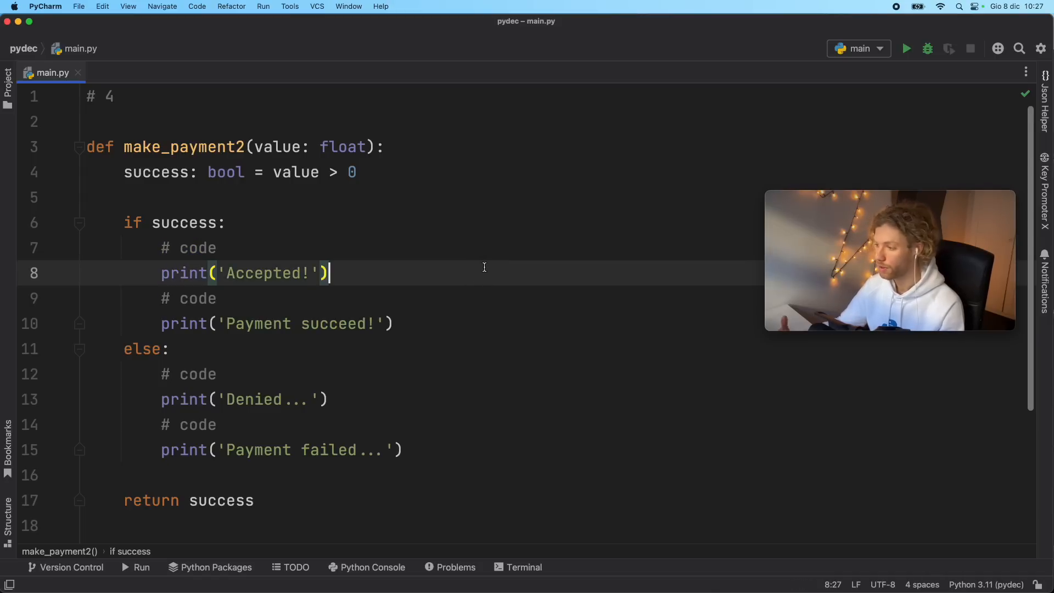
mouse_move(513, 267)
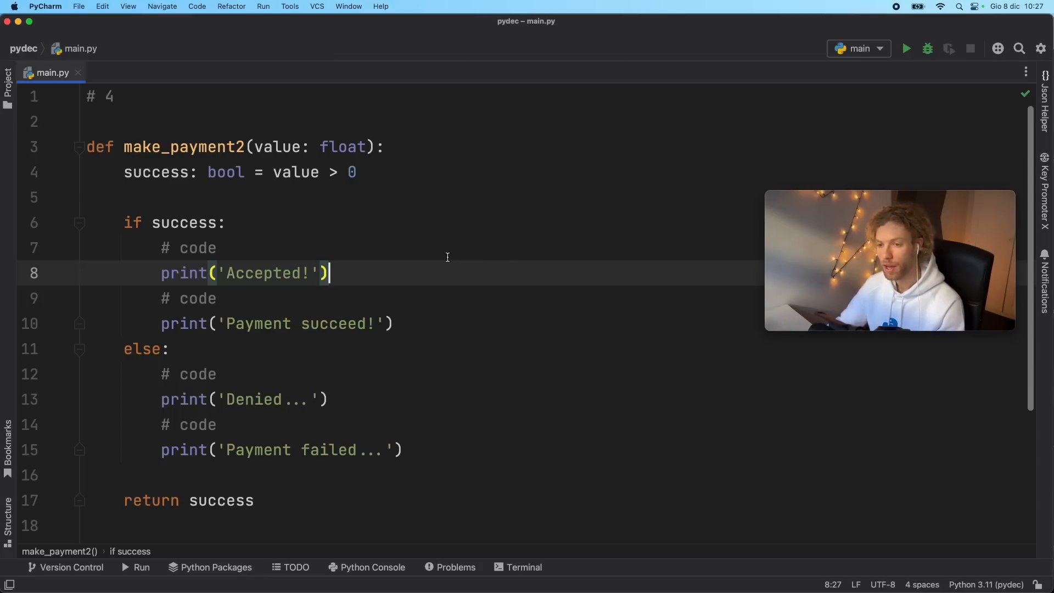
mouse_move(515, 309)
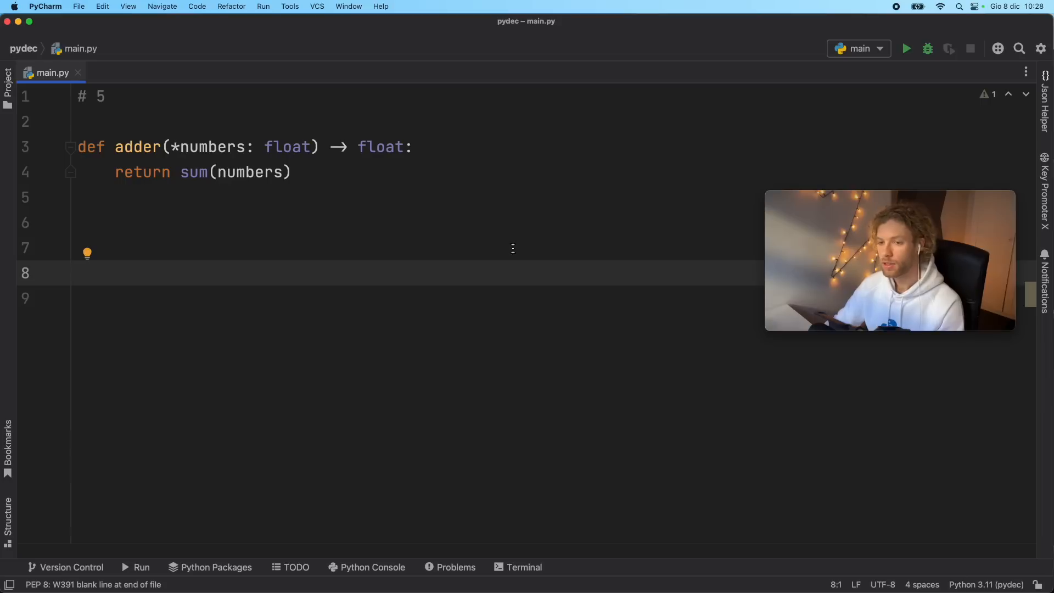
- Add print() below adder and a triple-quoted docstring stub under the def line
left_click_drag(115, 171, 290, 171)
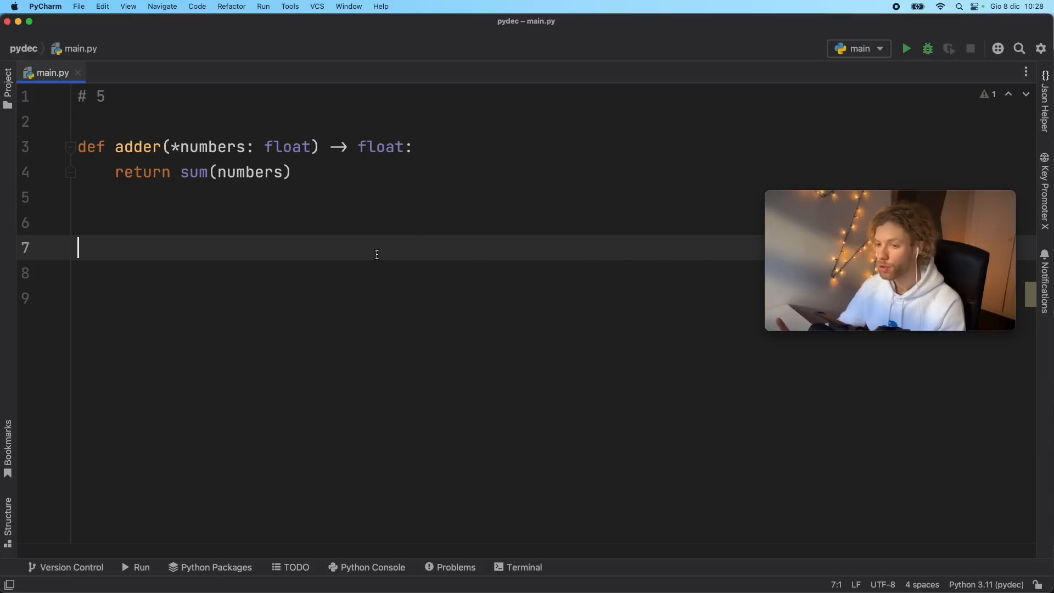
type("print(")
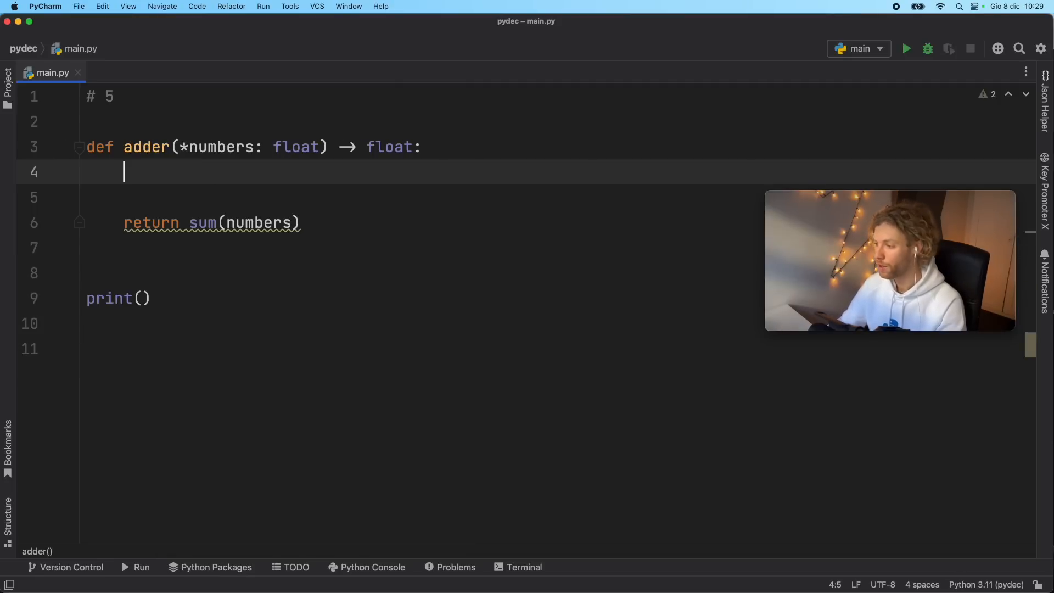
type("\"\"\"")
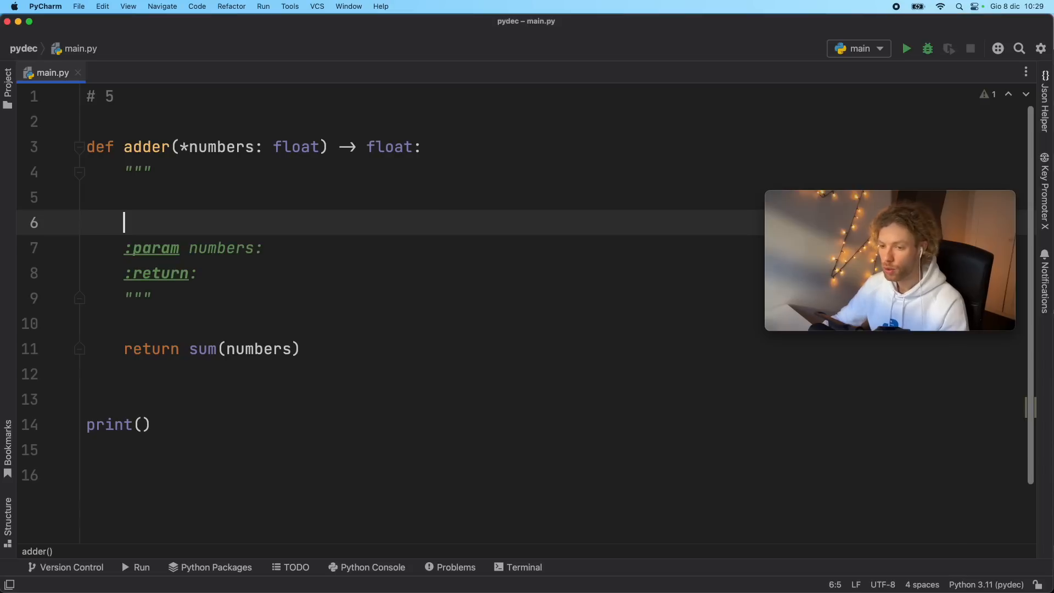
- Fill adder's docstring summary, describe numbers as 'Numbers to be added together', return float
key("Backspace")
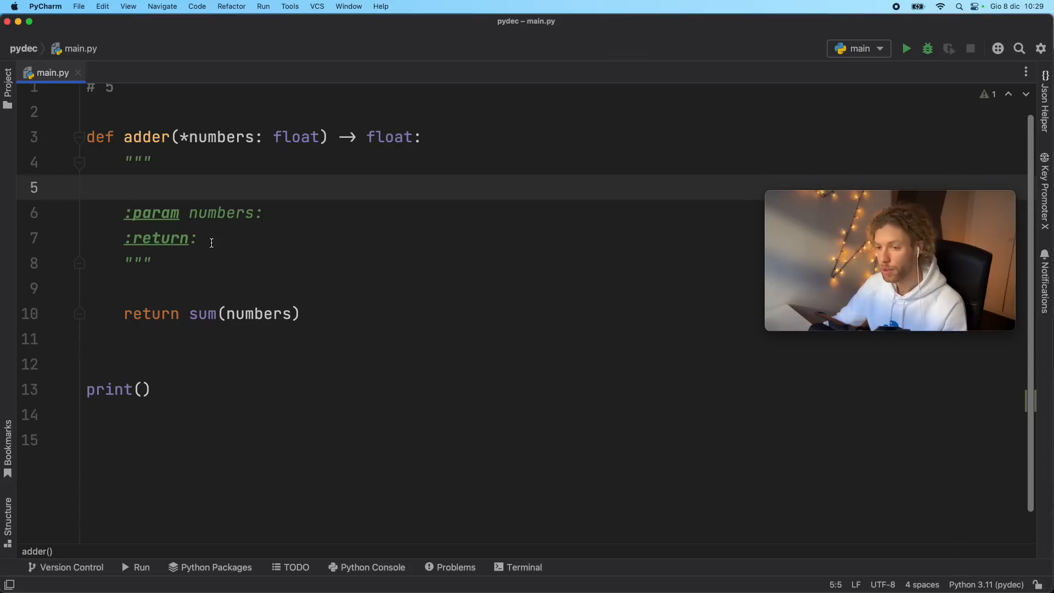
left_click(246, 213)
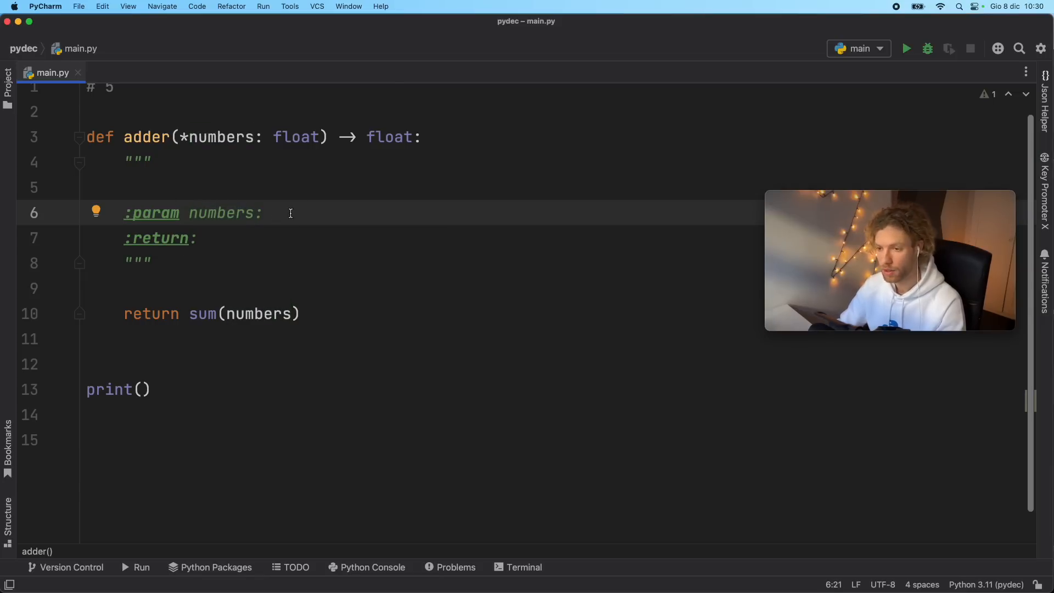
left_click(289, 213)
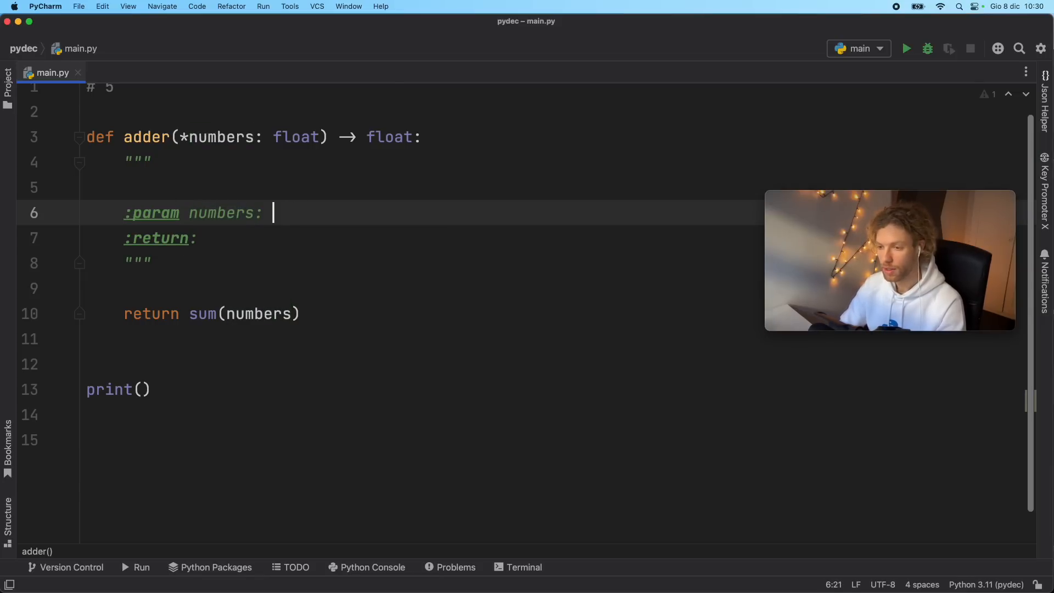
type("Numbers to be ad")
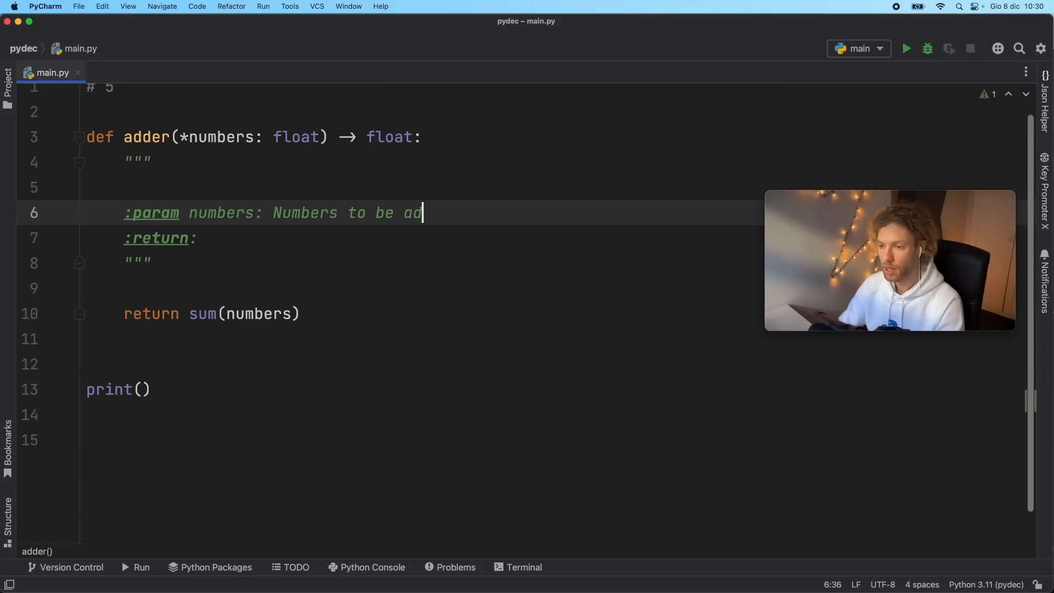
type("ded together")
left_click(420, 237)
type(" The total")
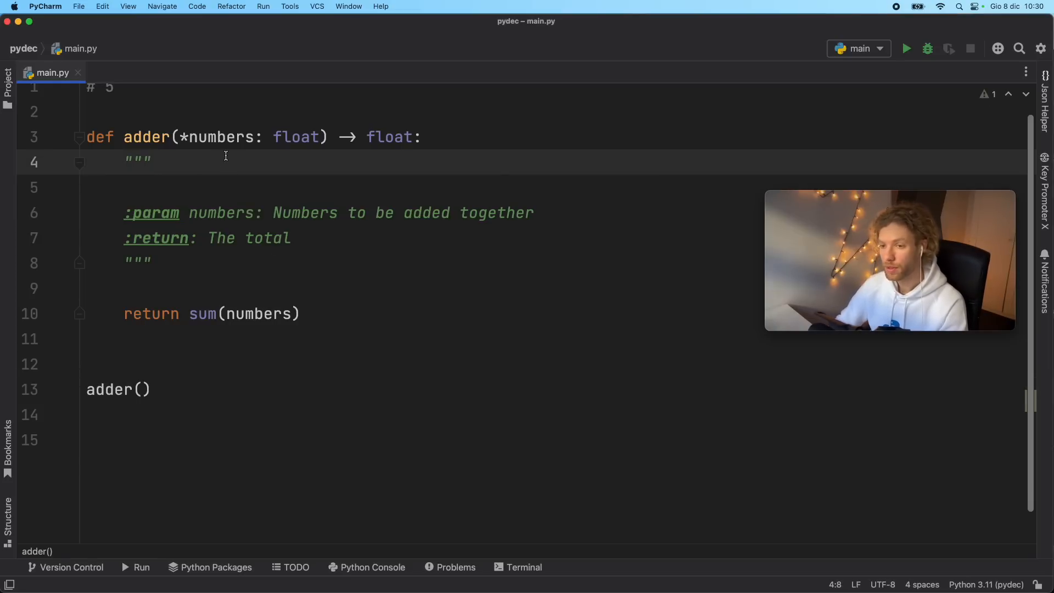
type("Takes an arbitrary amount of numbers and returns the sum.")
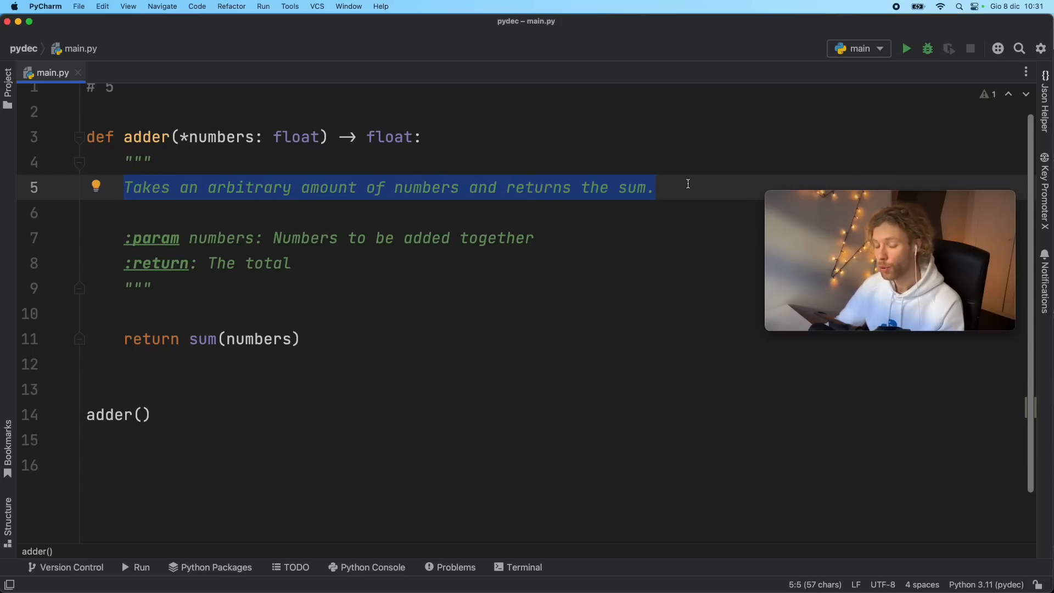
left_click(136, 136)
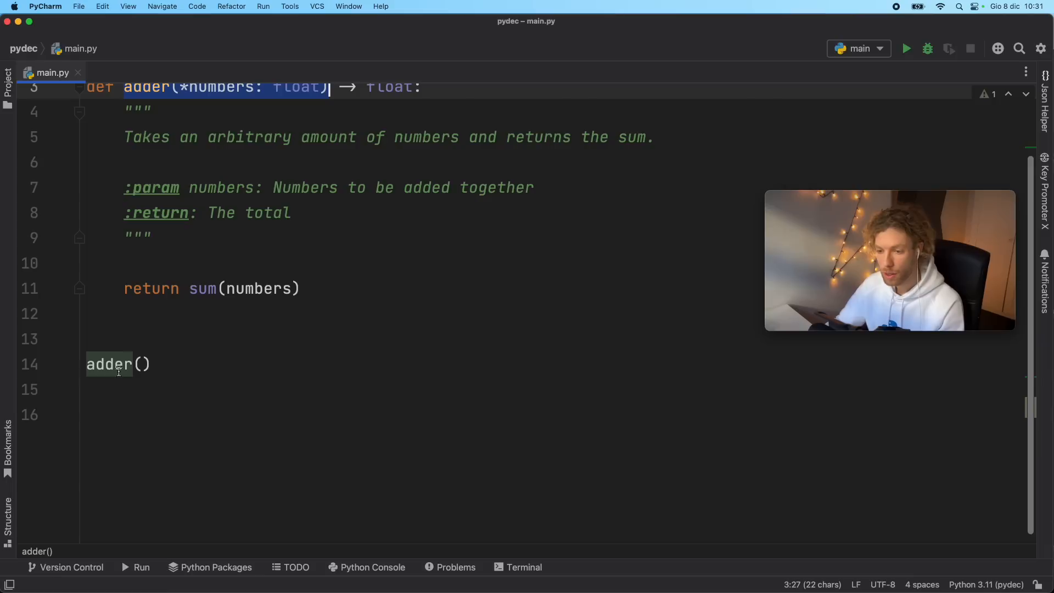
mouse_move(111, 364)
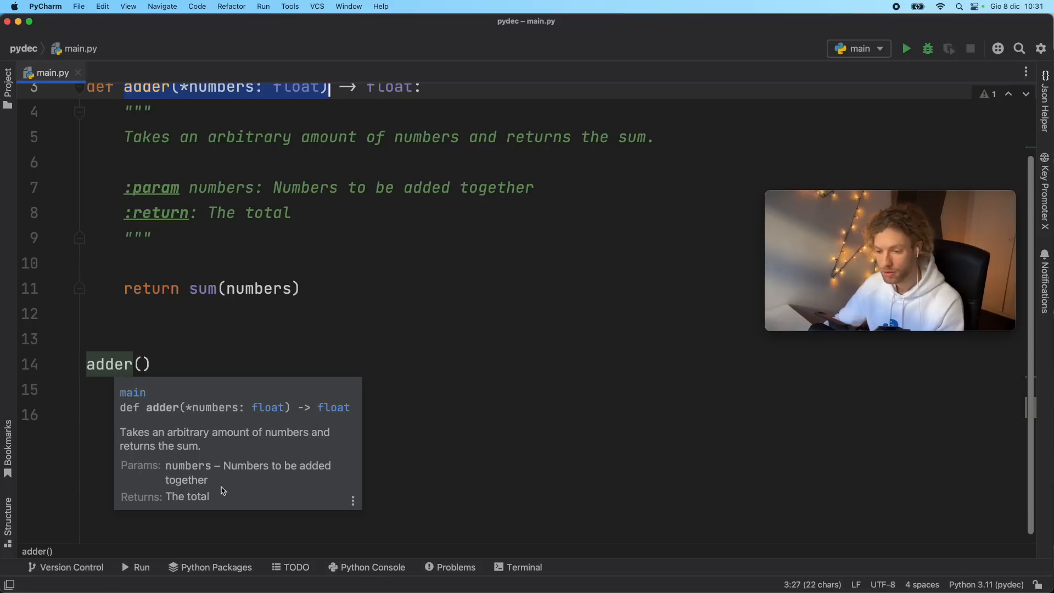
mouse_move(213, 496)
type(" as a fkio")
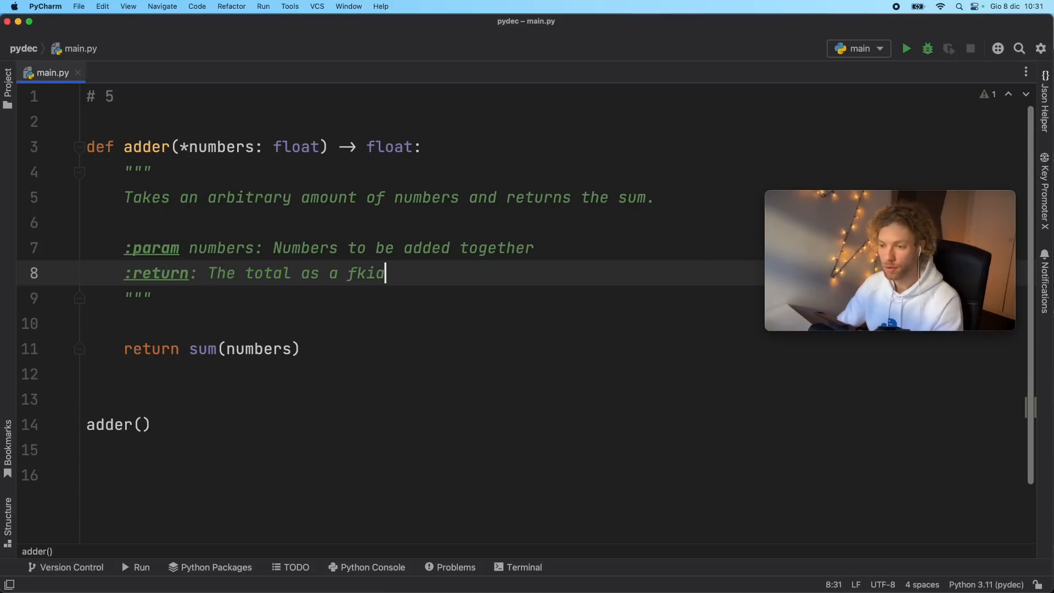
type("float")
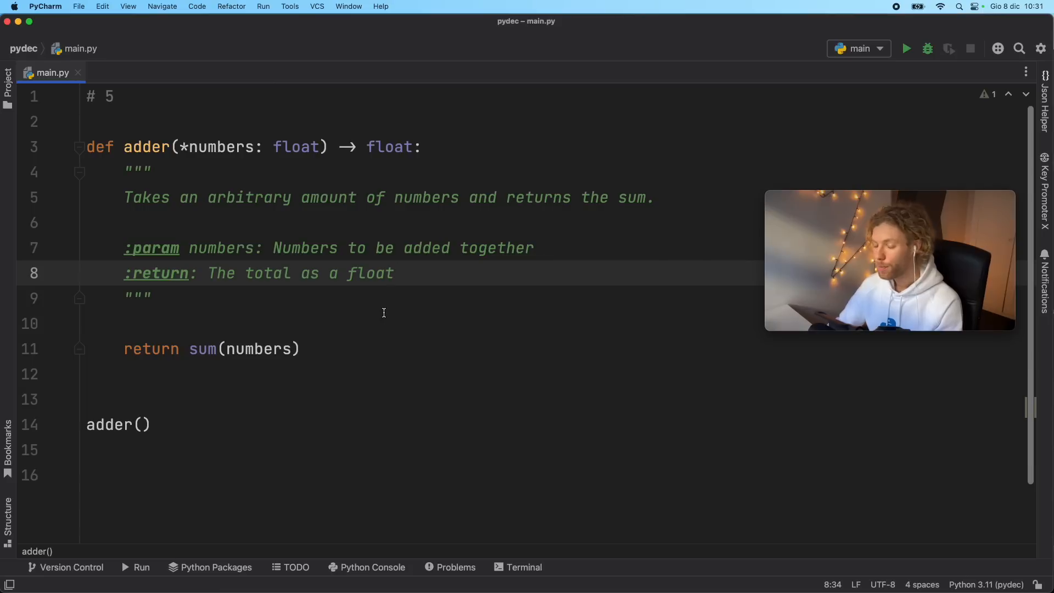
mouse_move(383, 255)
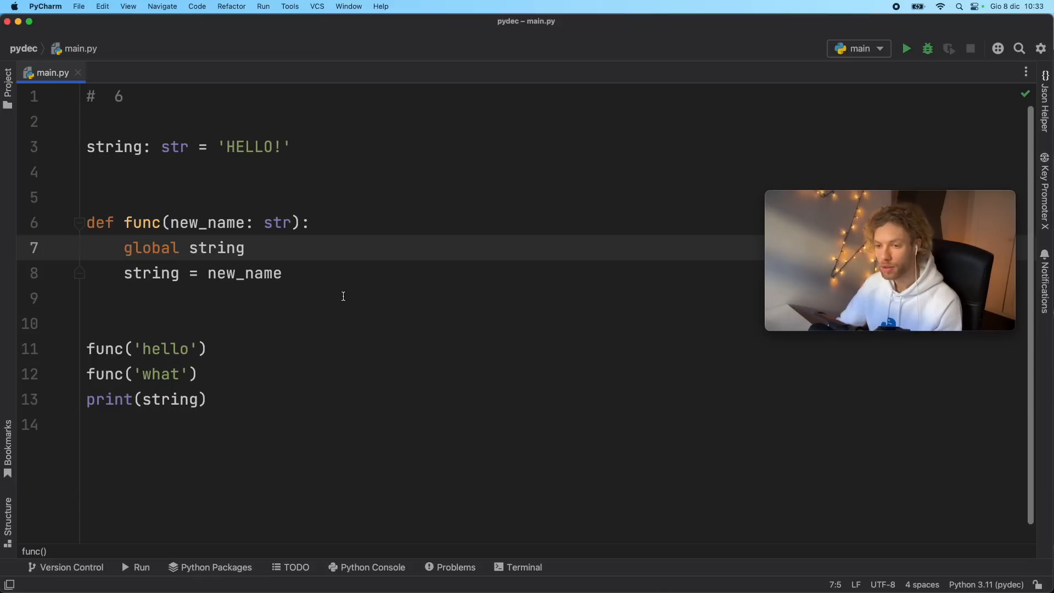
mouse_move(254, 273)
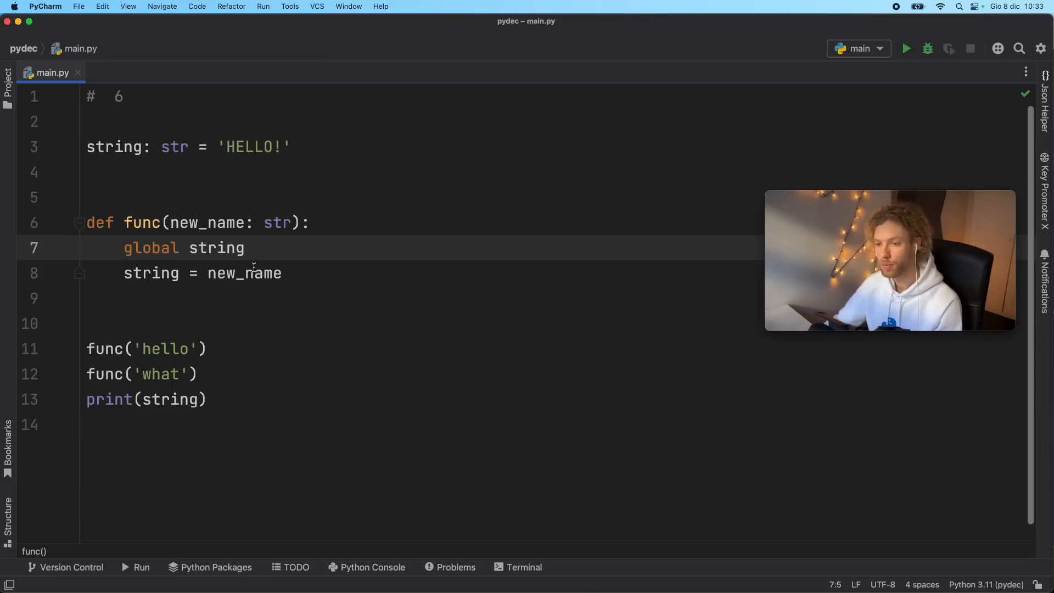
- Select and remove the global string declaration lines
left_click_drag(87, 223, 282, 273)
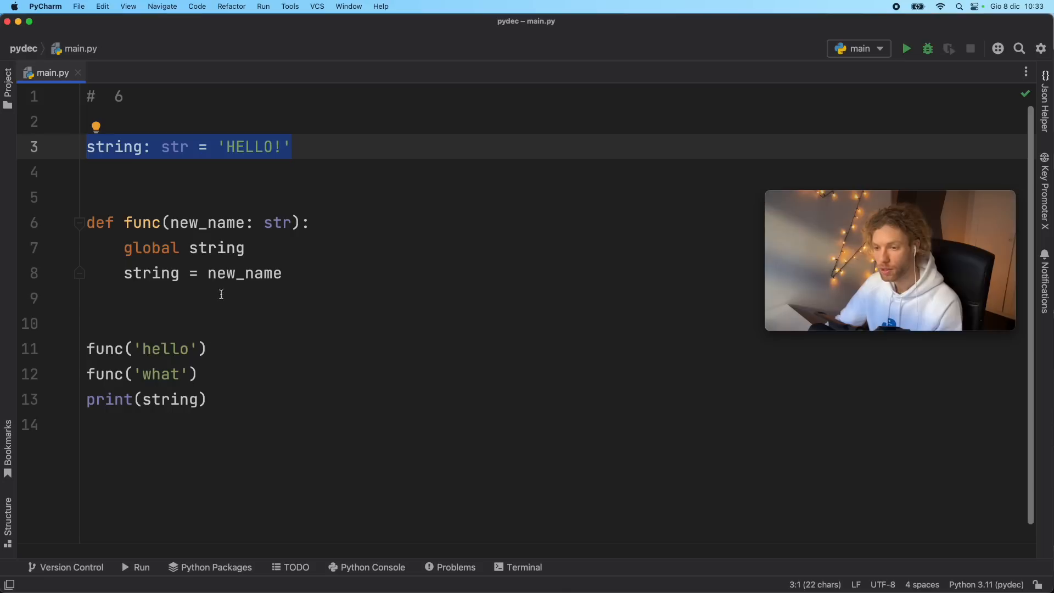
left_click(220, 295)
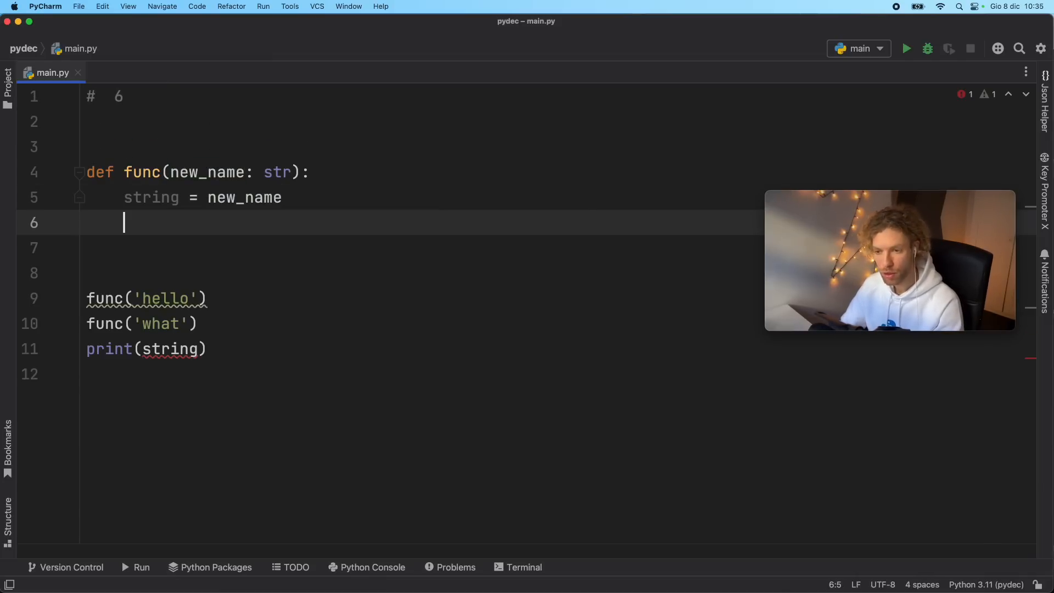
- Have func return string, assign the first call to string, and run the script
type("return string")
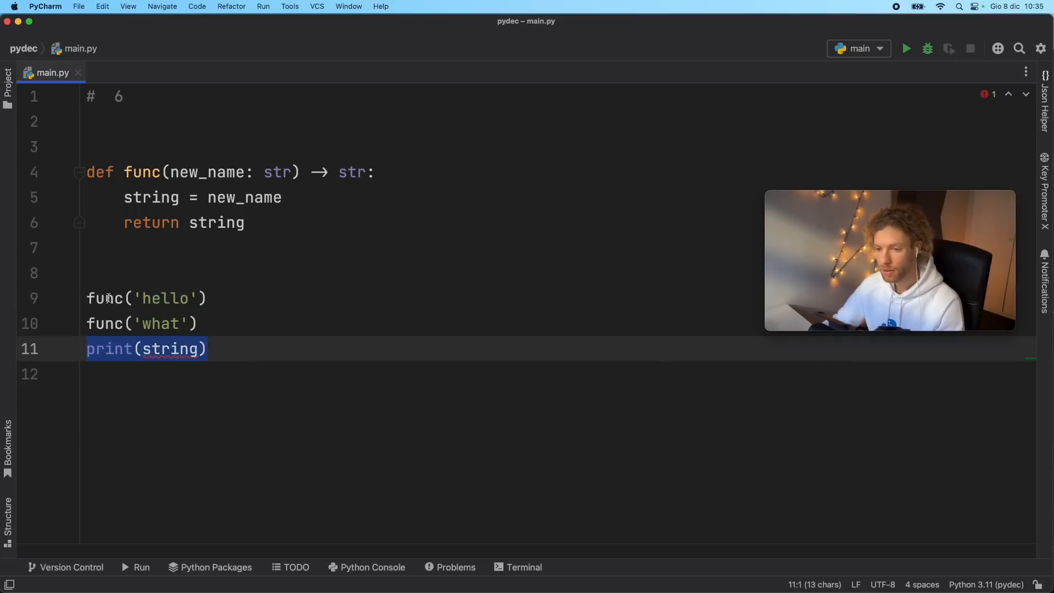
type("string =")
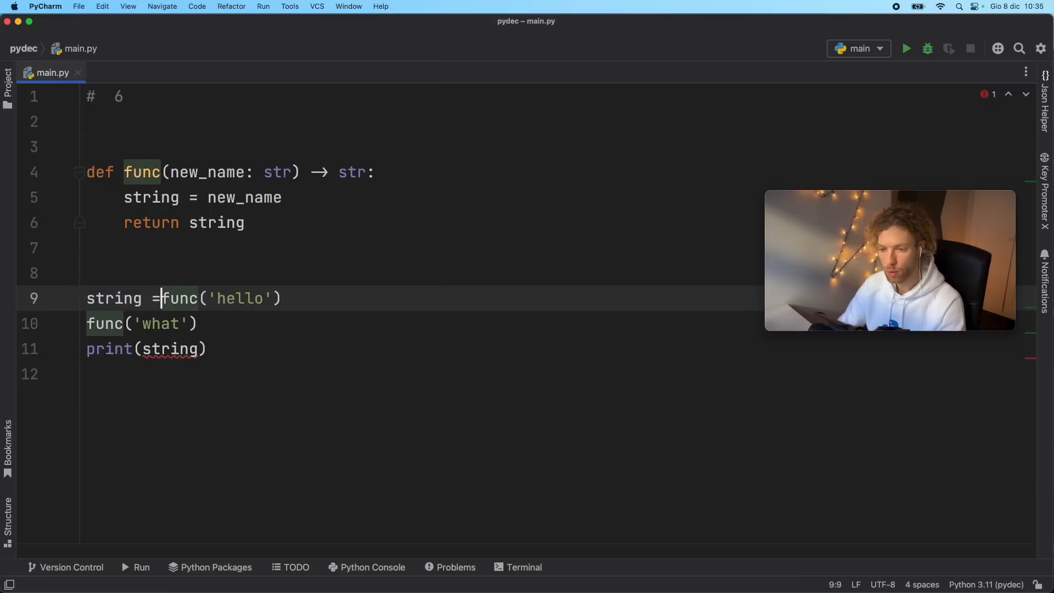
left_click(906, 49)
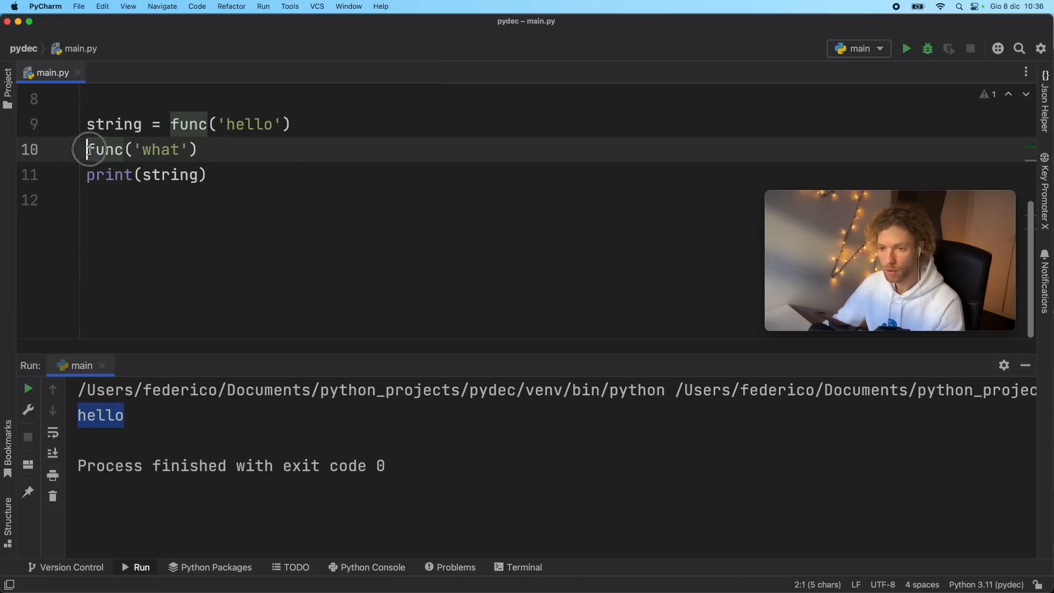
- Assign the second call to string, simplify func to return new_name, rerun, and close the output
type("string =")
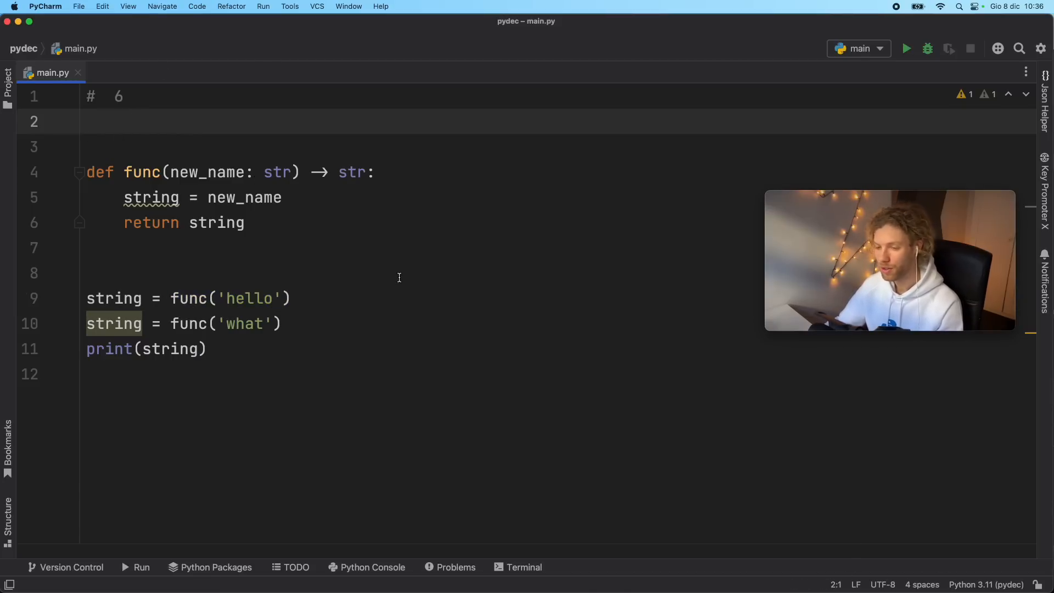
mouse_move(401, 227)
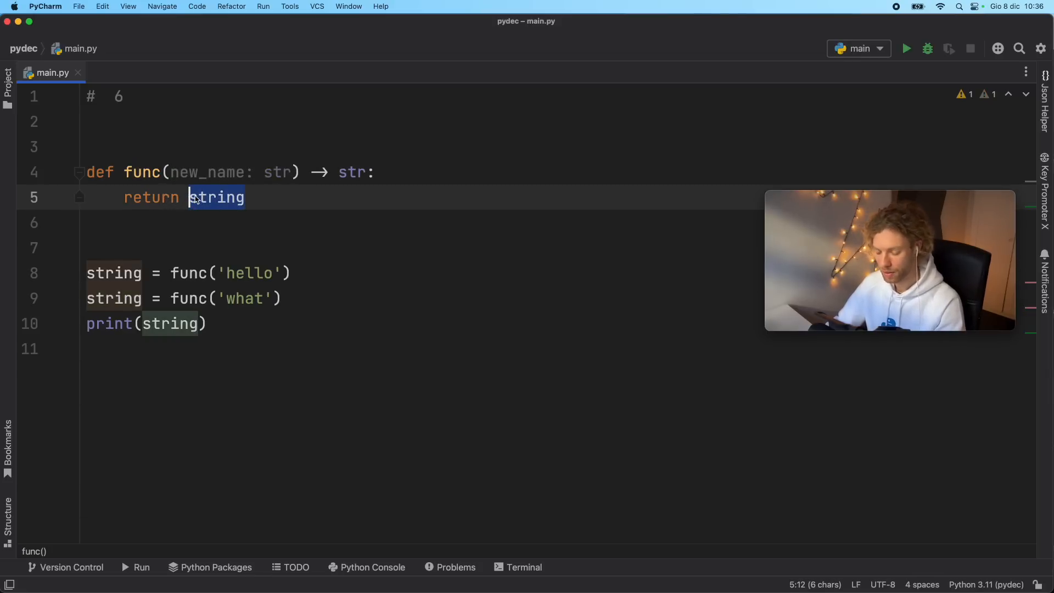
type("new_name")
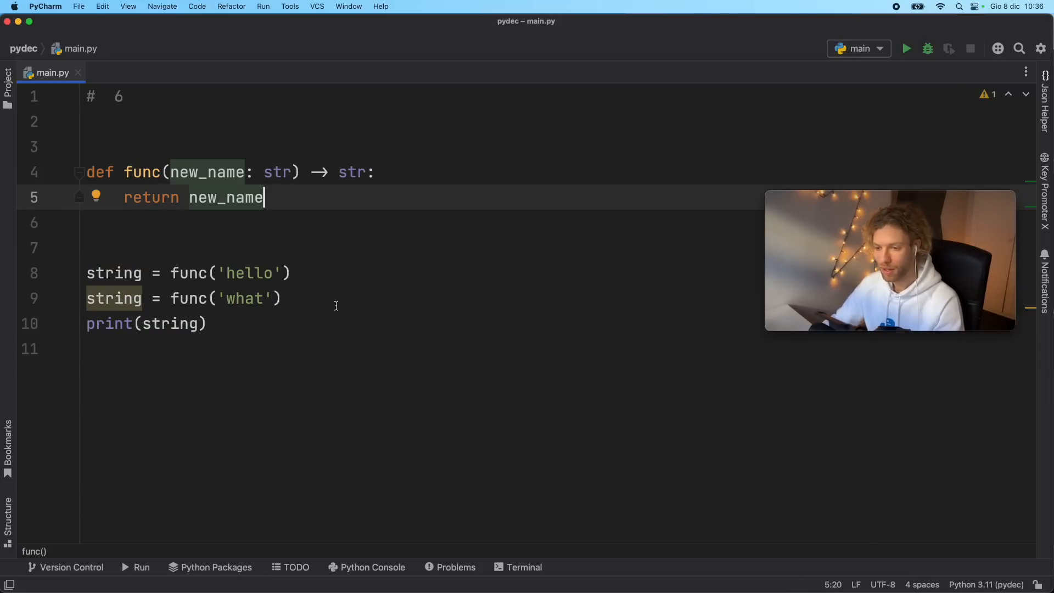
left_click(906, 48)
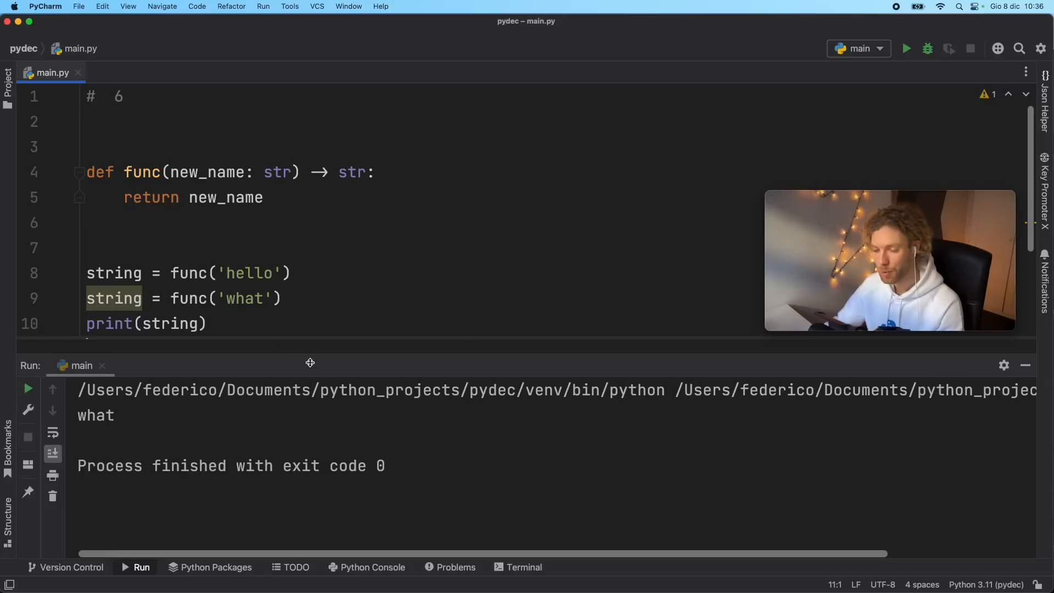
left_click(470, 326)
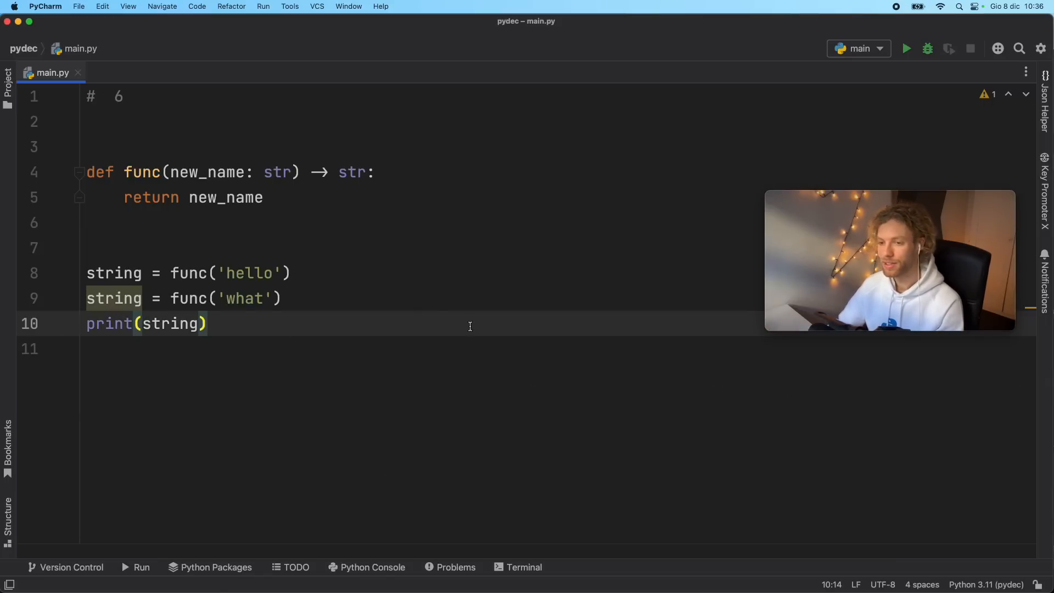